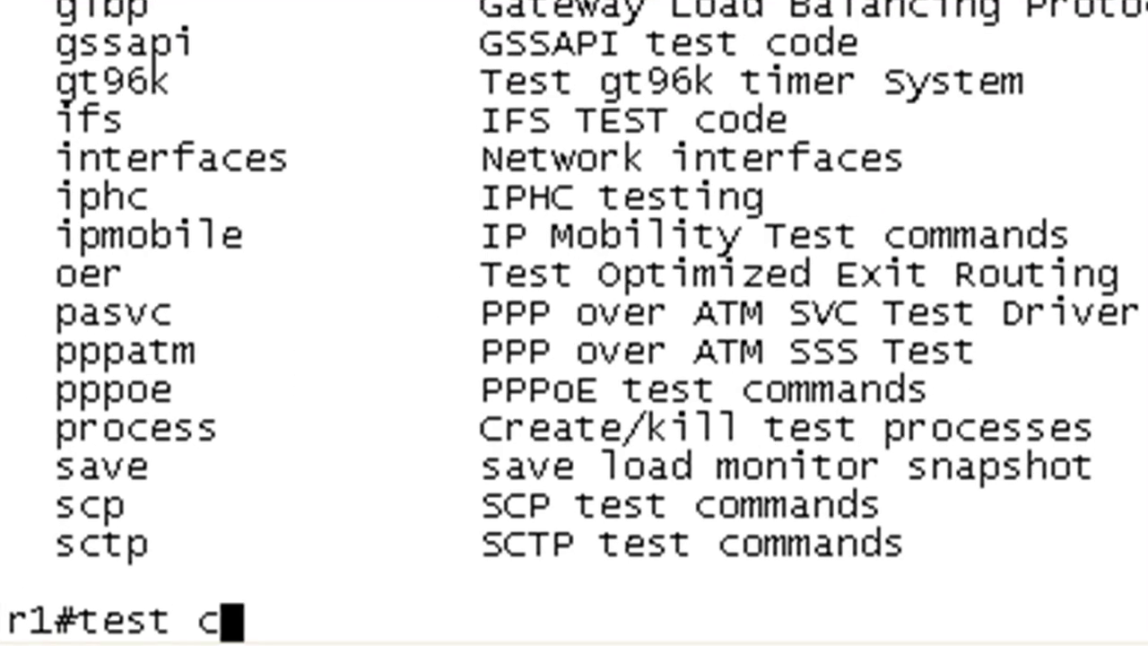
Check help completions for 'test crash', confirm it takes no arguments, and run it
text(r)
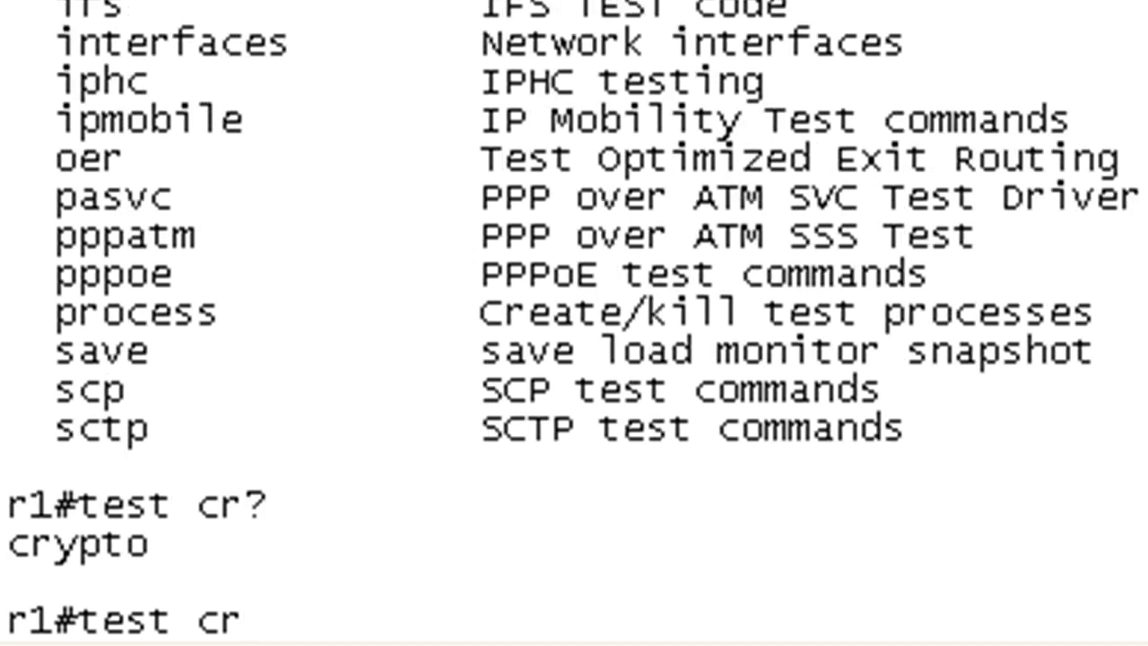
text(ash ?)
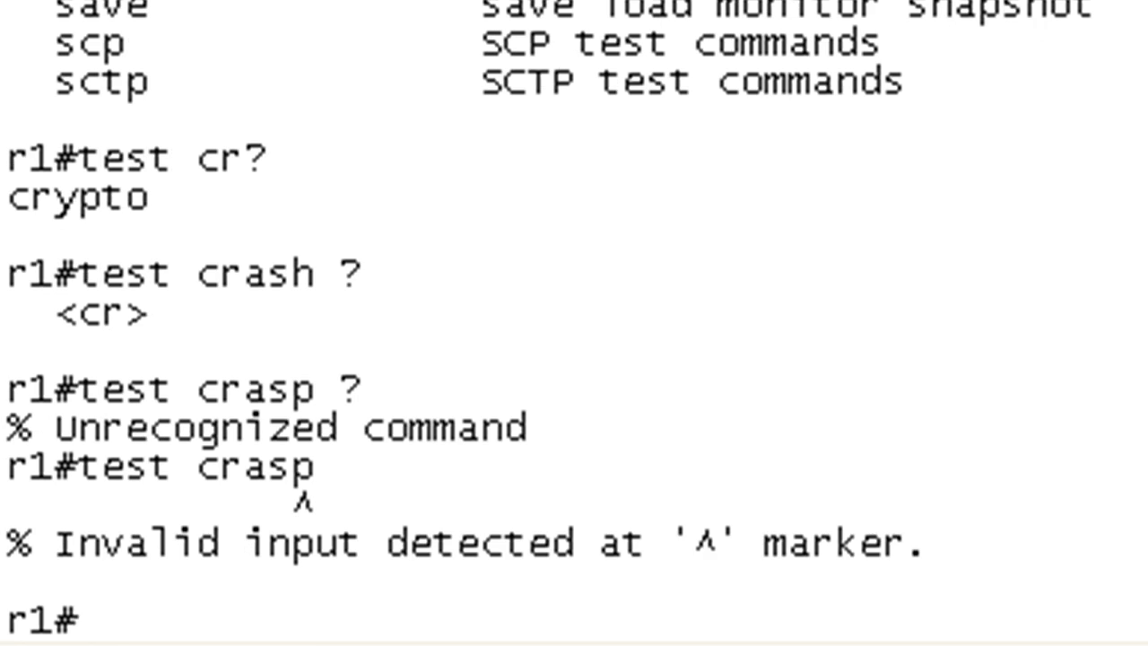
text(test crash)
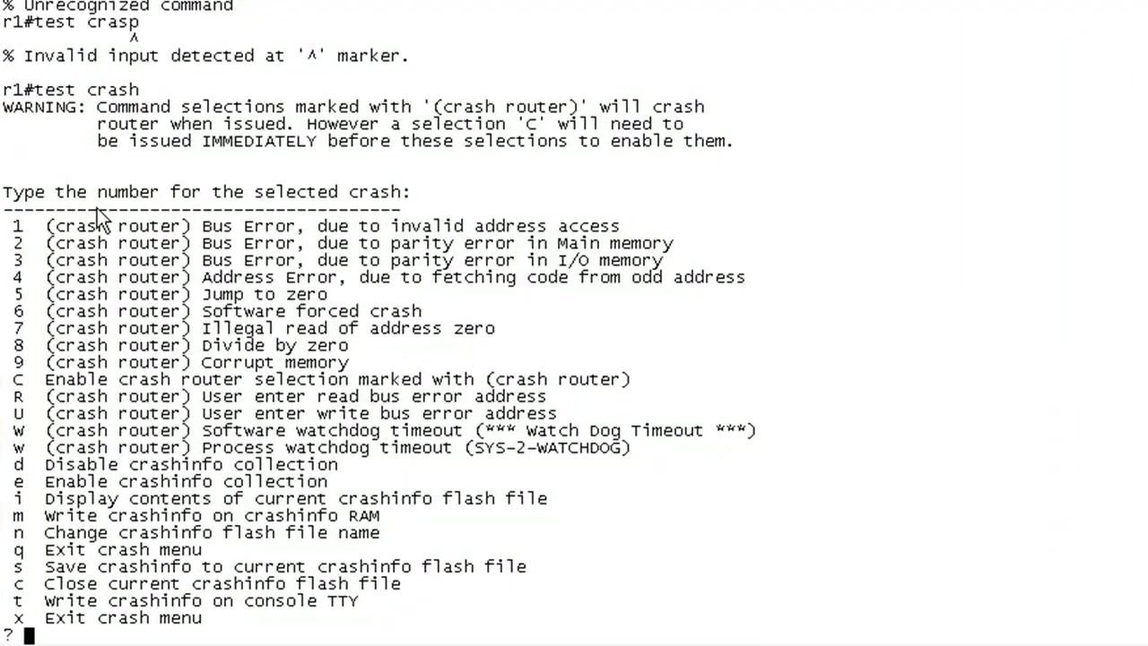
mouse_move(184, 314)
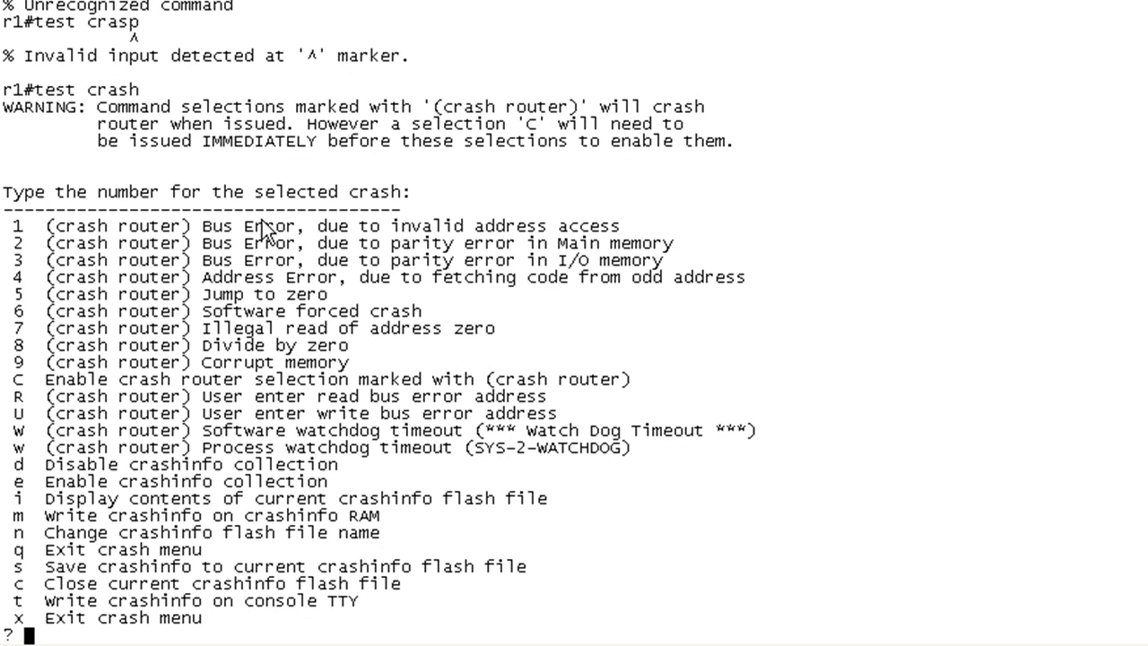
mouse_move(543, 300)
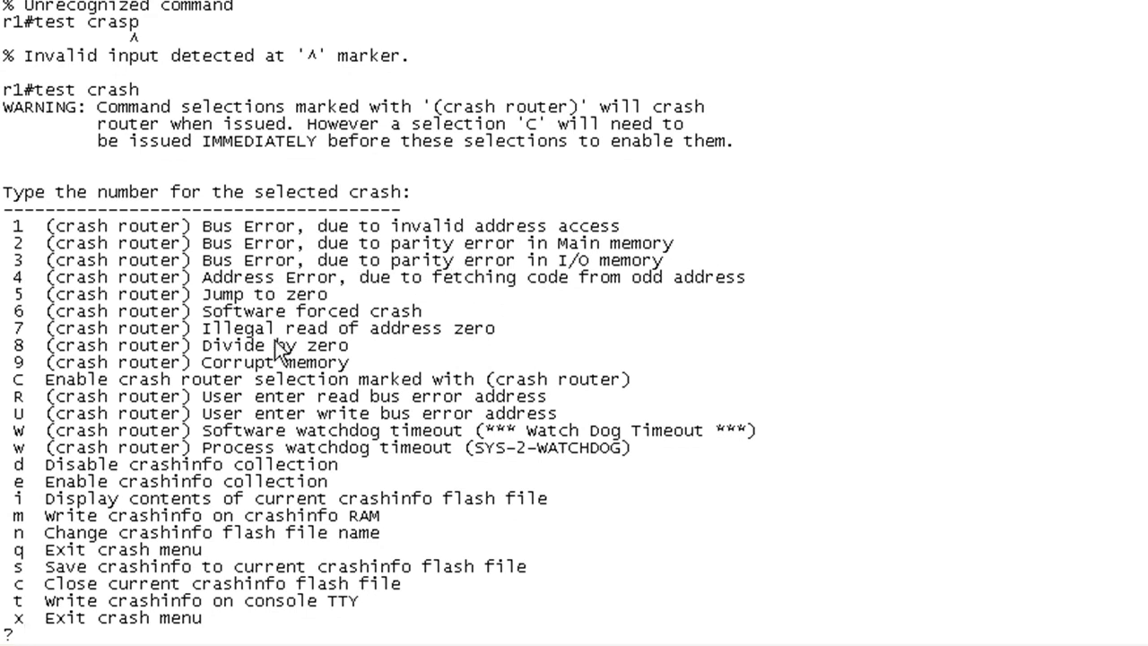
mouse_move(310, 359)
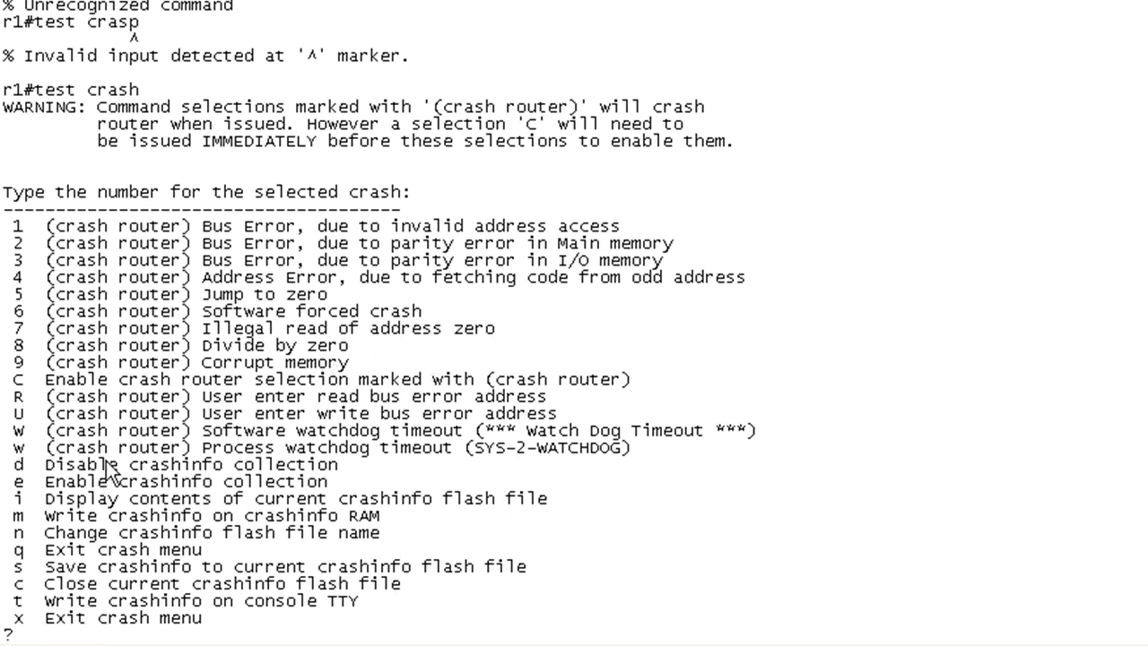
mouse_move(197, 481)
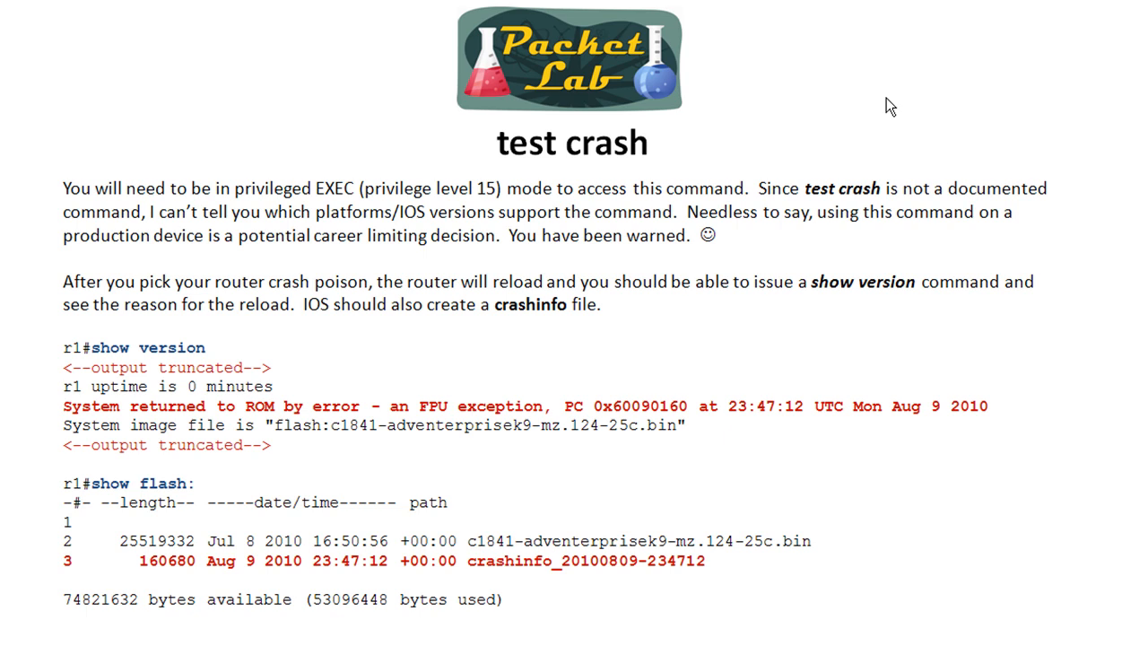
mouse_move(802, 129)
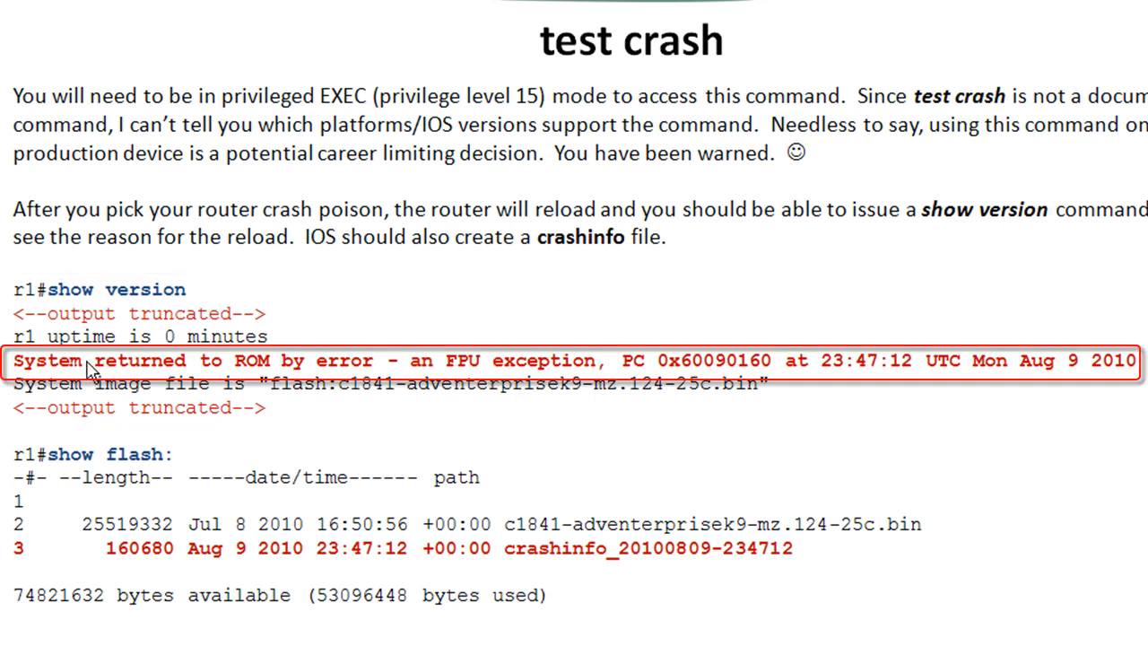
mouse_move(278, 385)
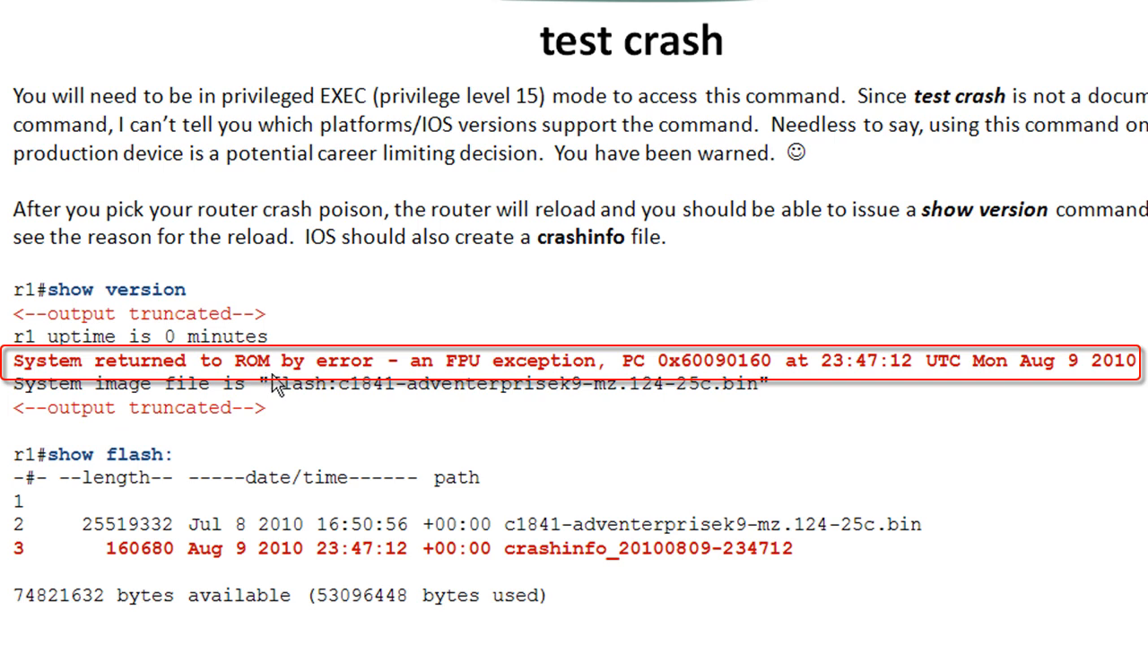
mouse_move(753, 403)
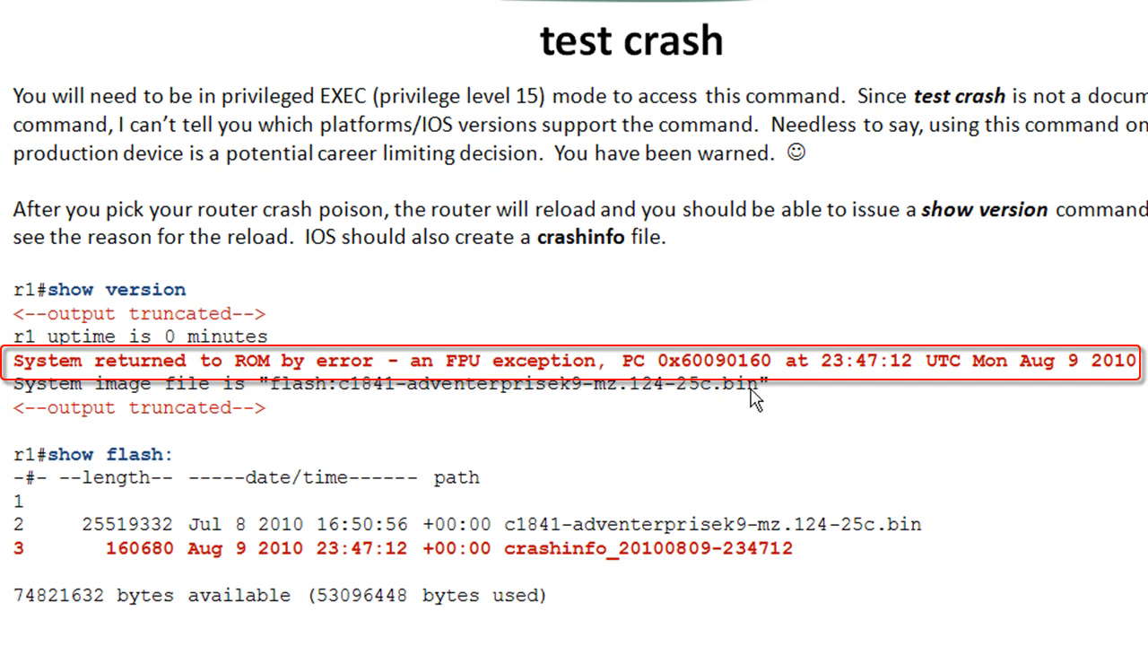
mouse_move(679, 453)
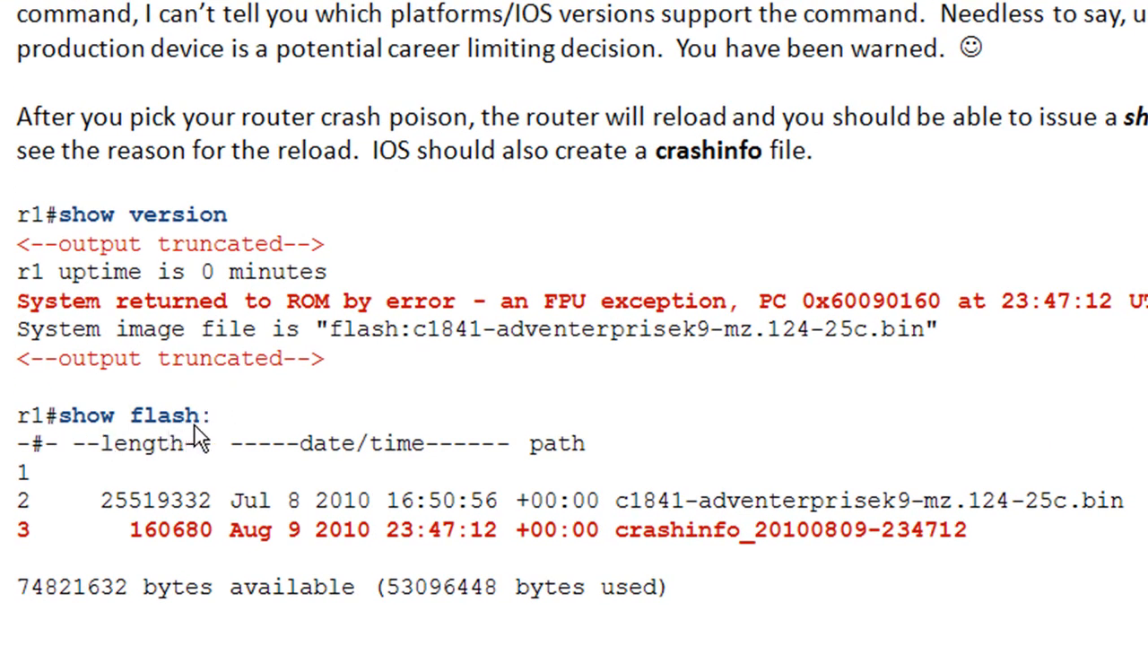
mouse_move(589, 567)
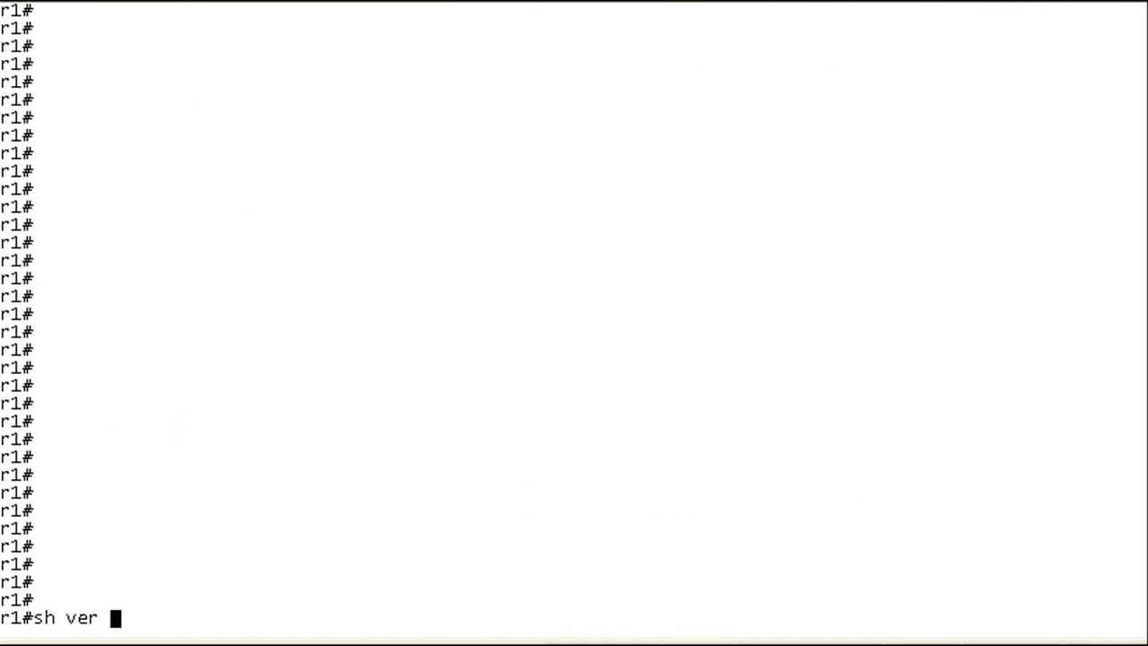
Show version filtered to System and uptime, highlighting the 124-25 image version
text(| i)
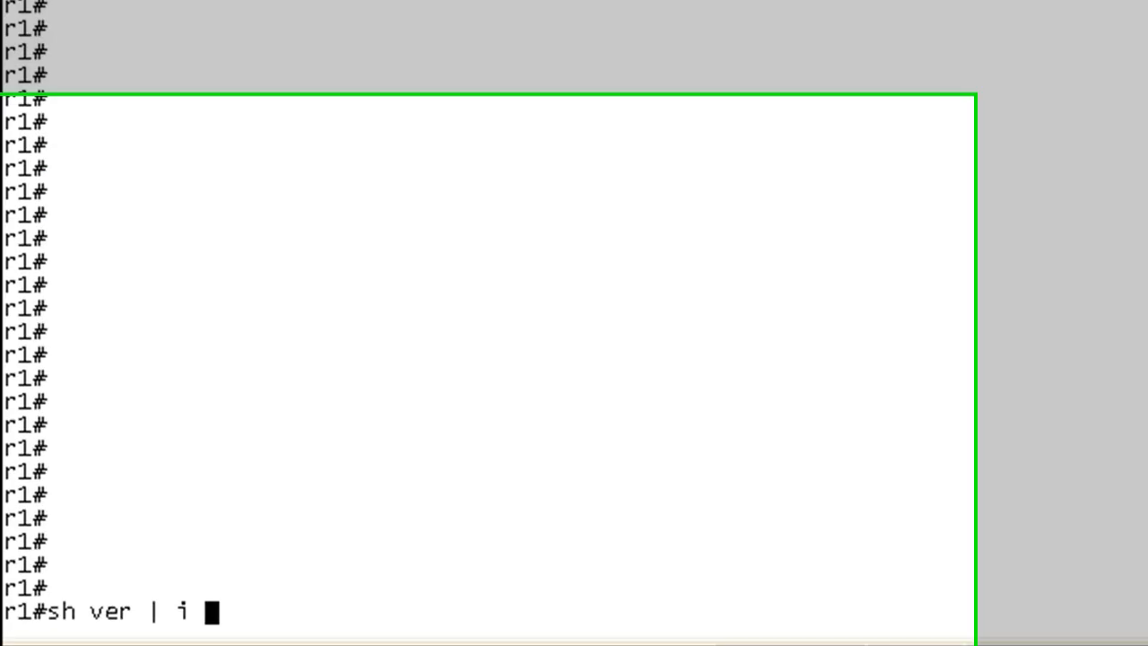
text(System|)
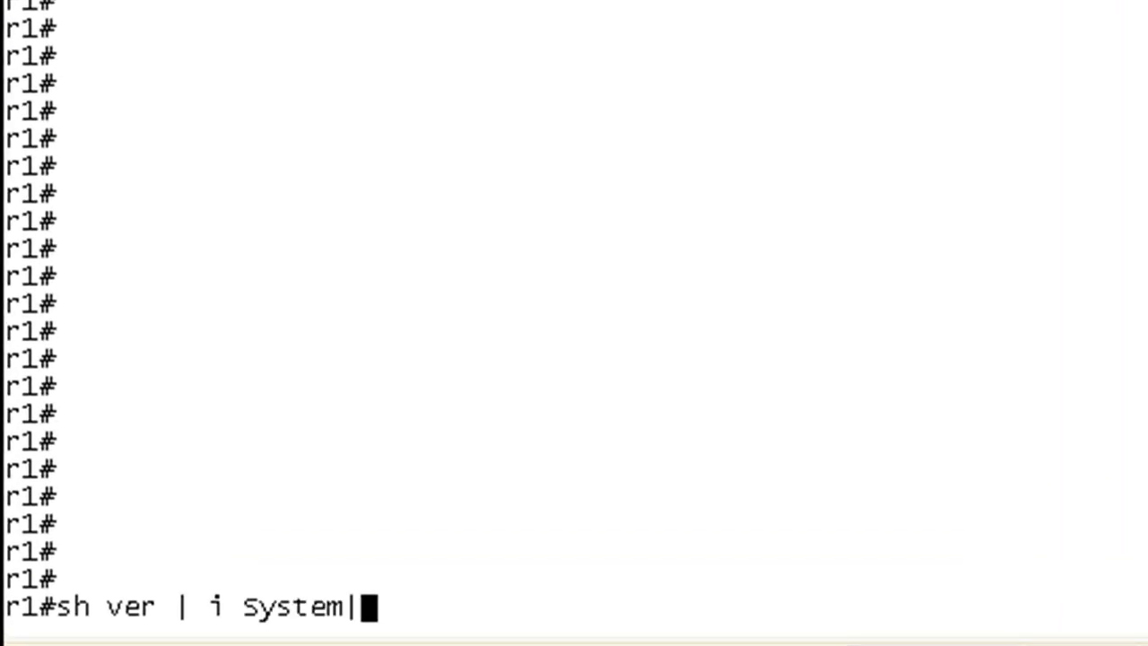
text(uptime)
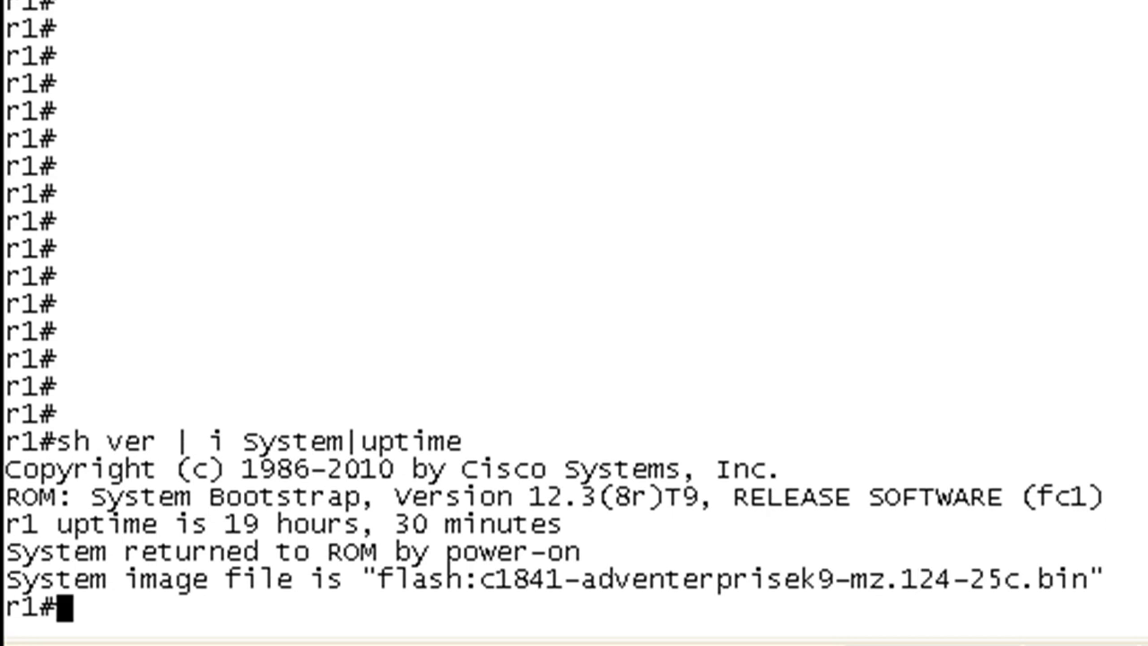
drag(219, 525, 560, 524)
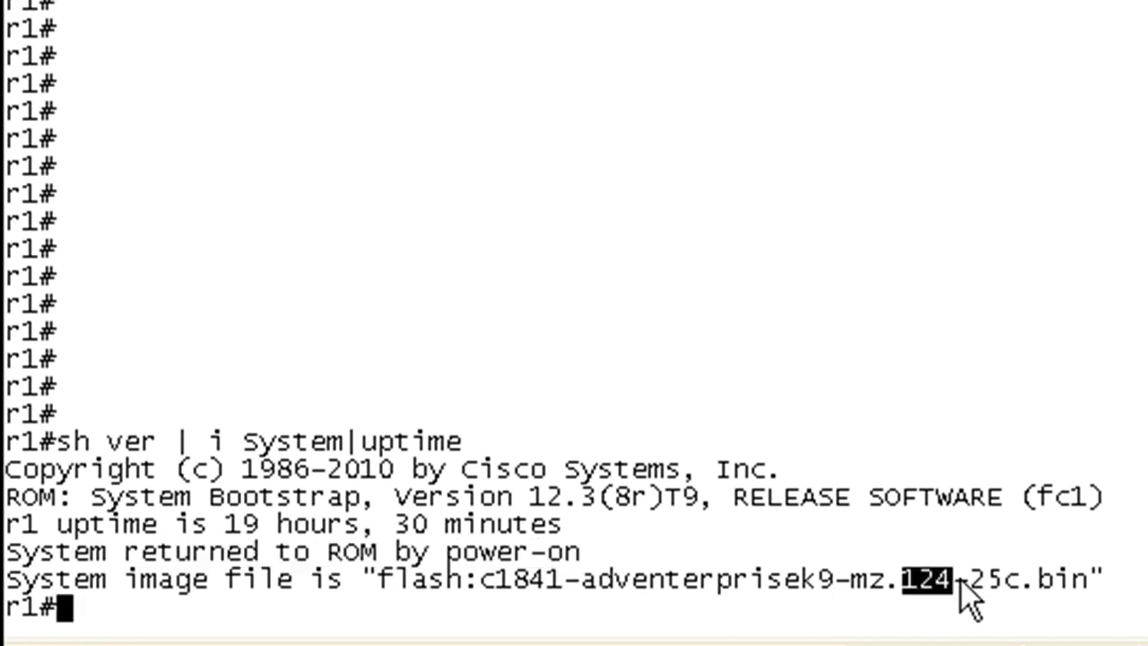
drag(901, 580, 991, 580)
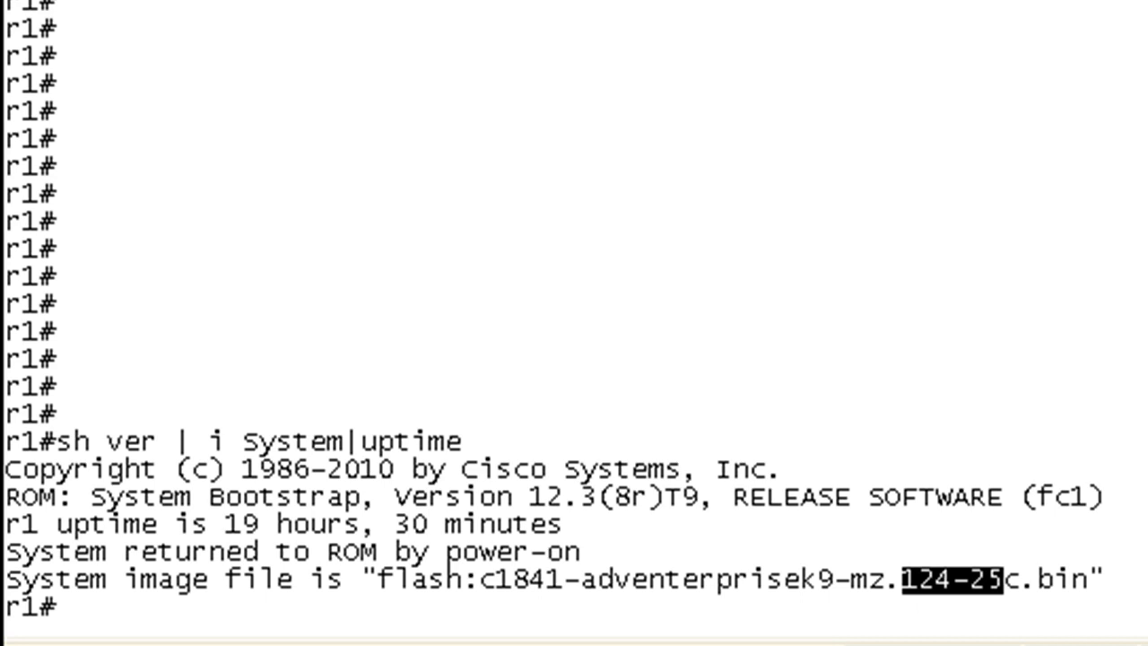
Display the router's warm-reboot settings and statistics
text(sh)
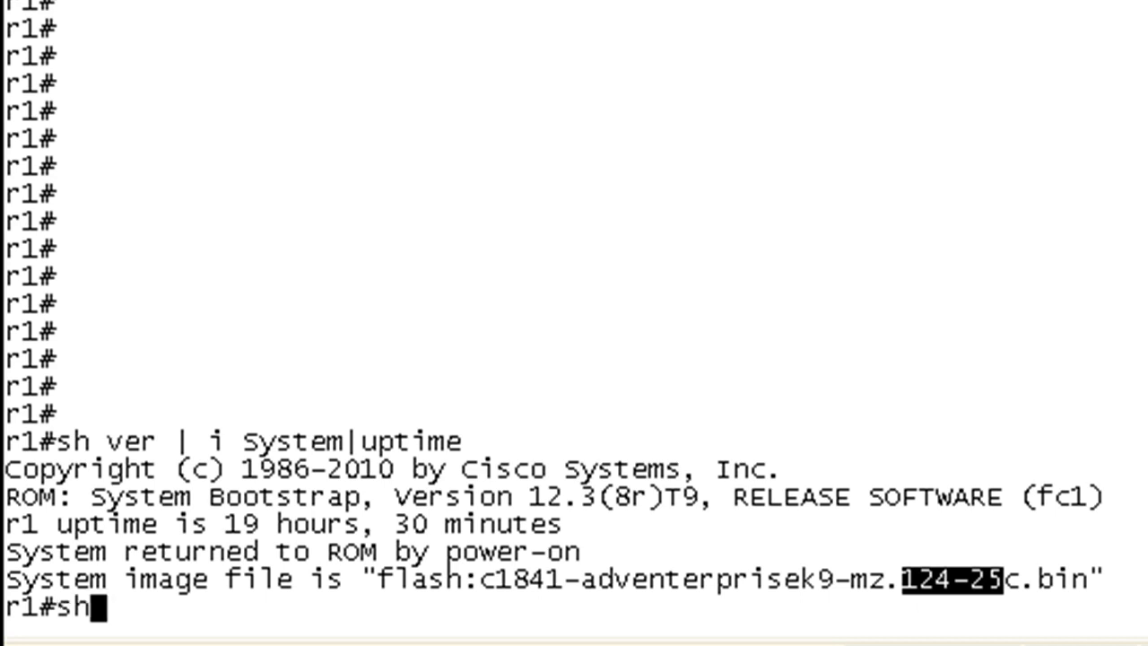
text(warm-)
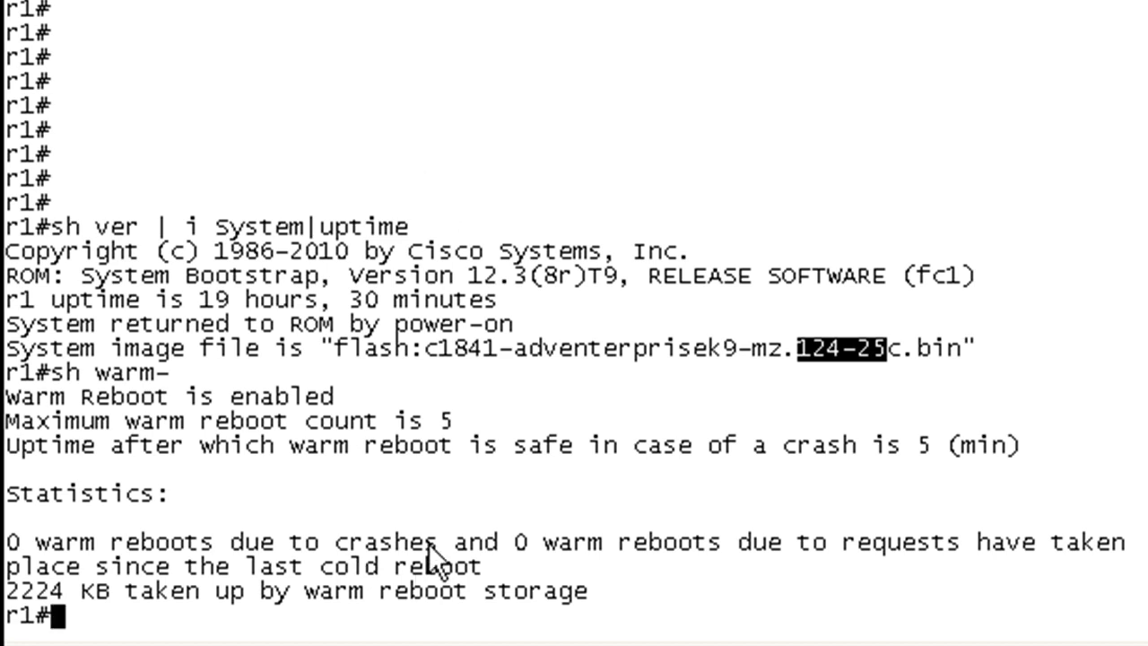
text(reload)
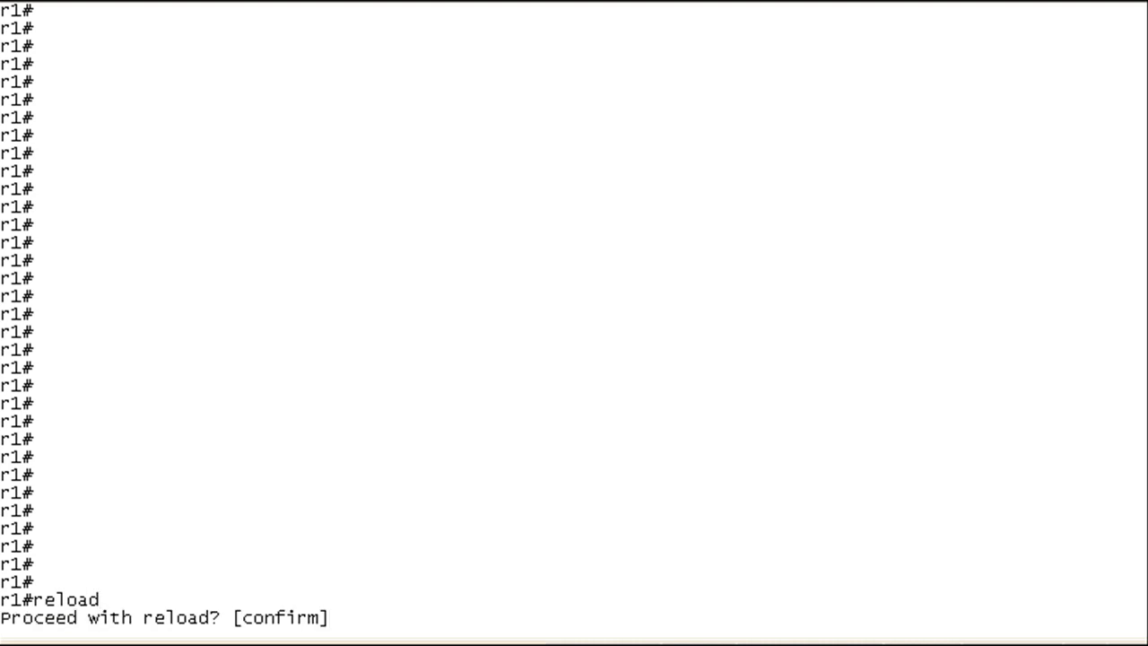
Confirm the reload, then verify zero-minute uptime and the 72-second reboot log lines
key(Enter)
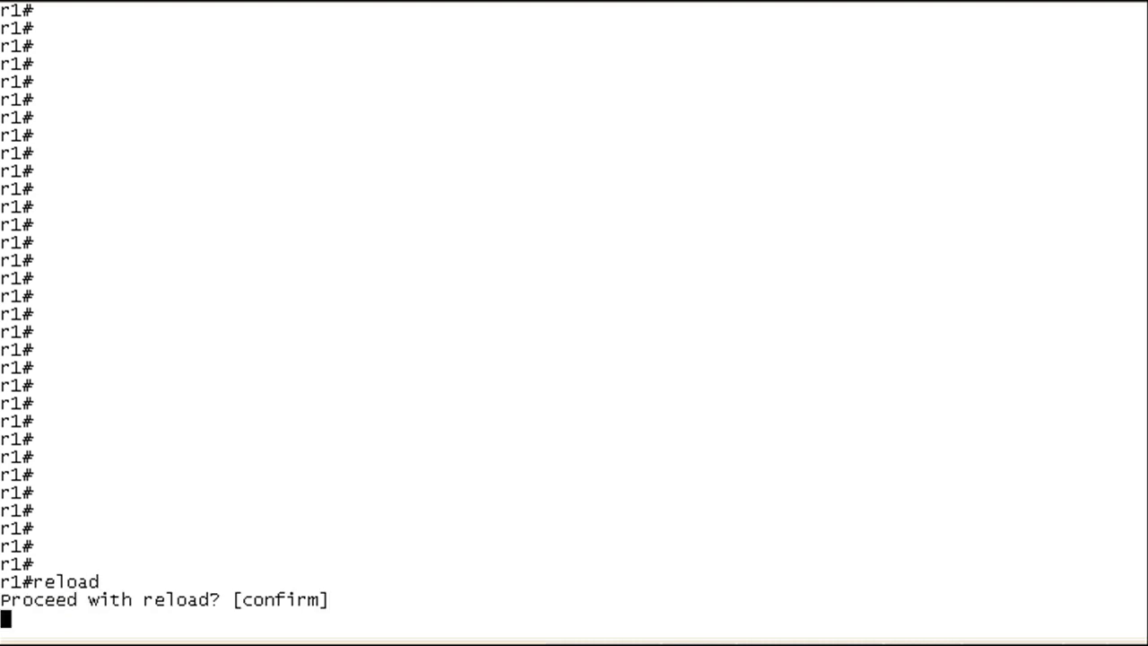
key(Enter)
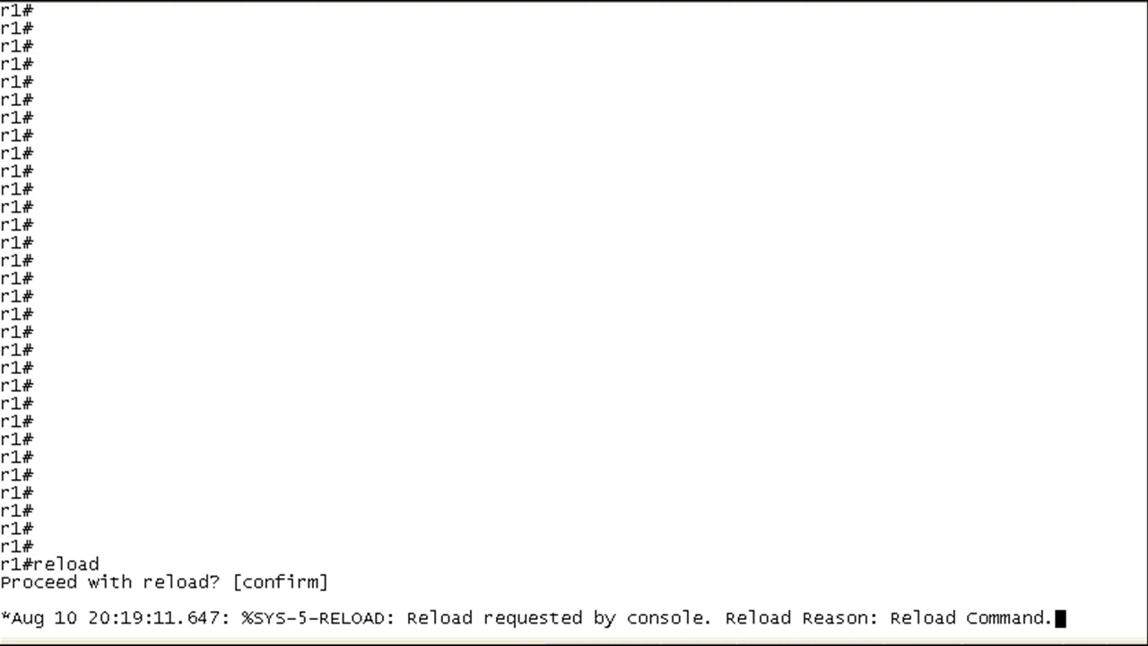
key(enter)
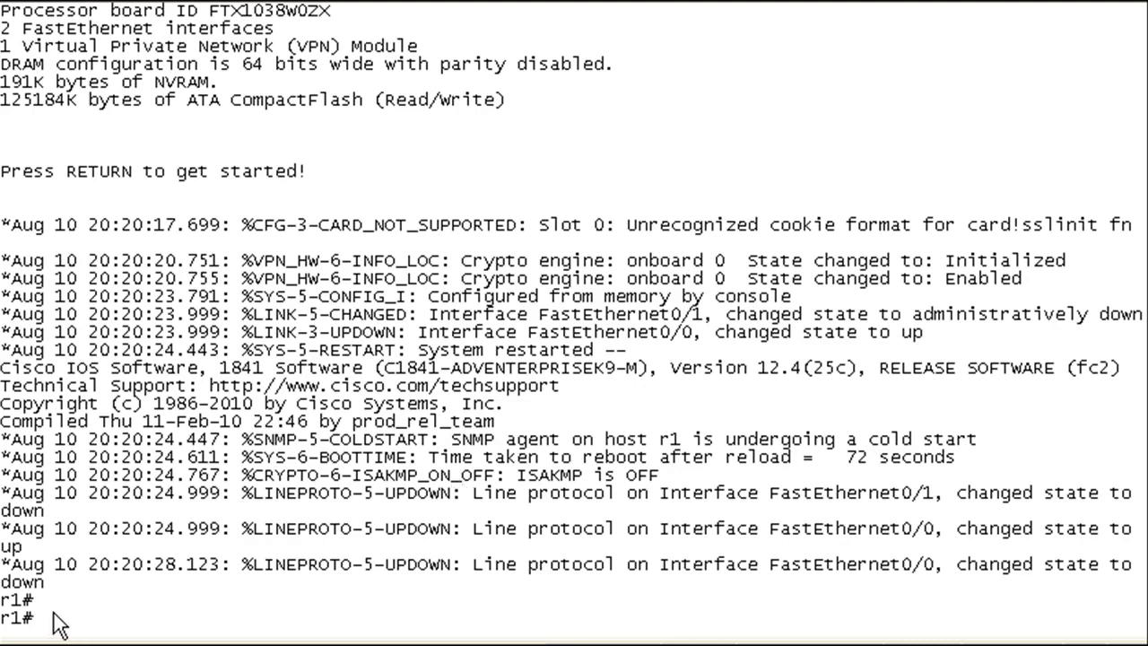
text(sh ver | i System|uptime)
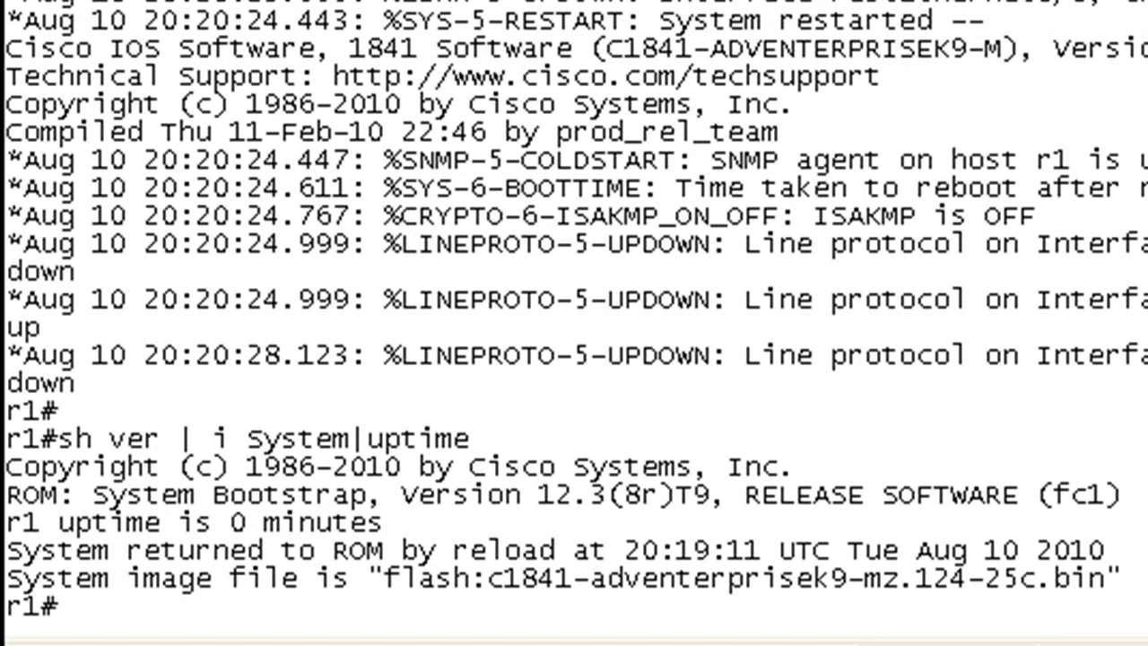
mouse_move(318, 556)
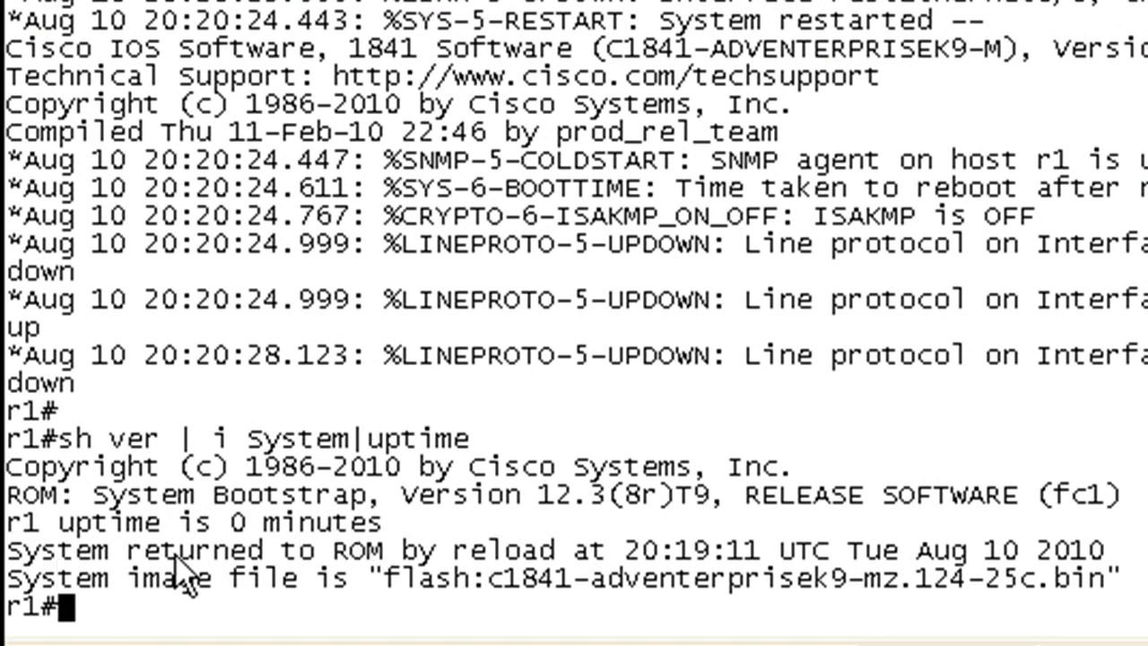
mouse_move(538, 574)
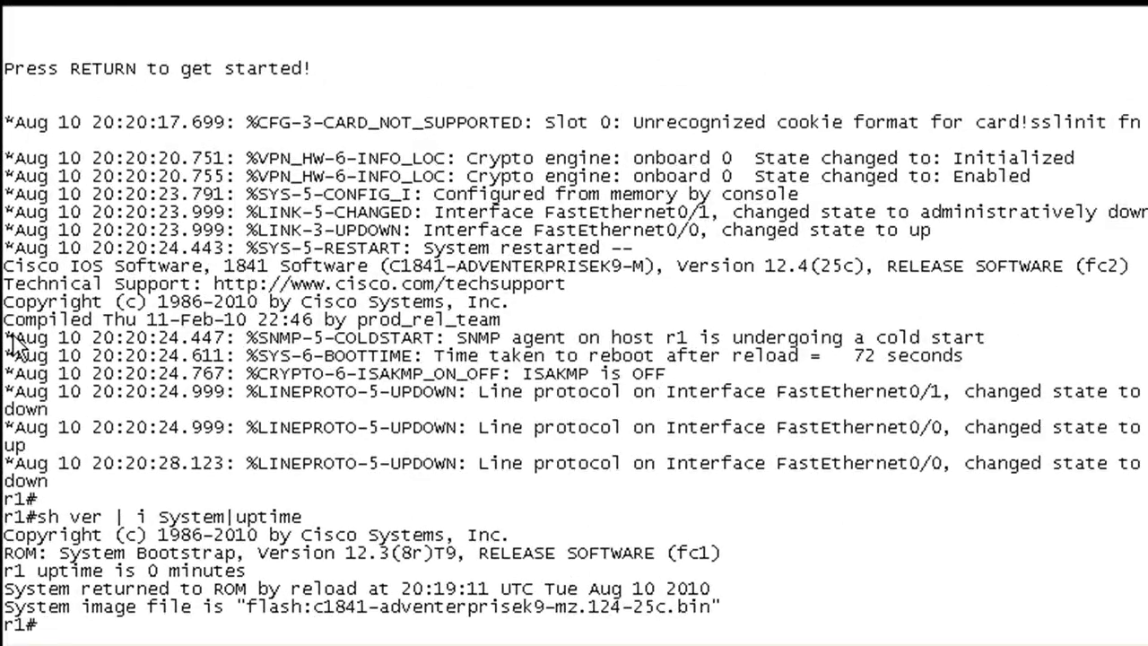
drag(9, 337, 969, 355)
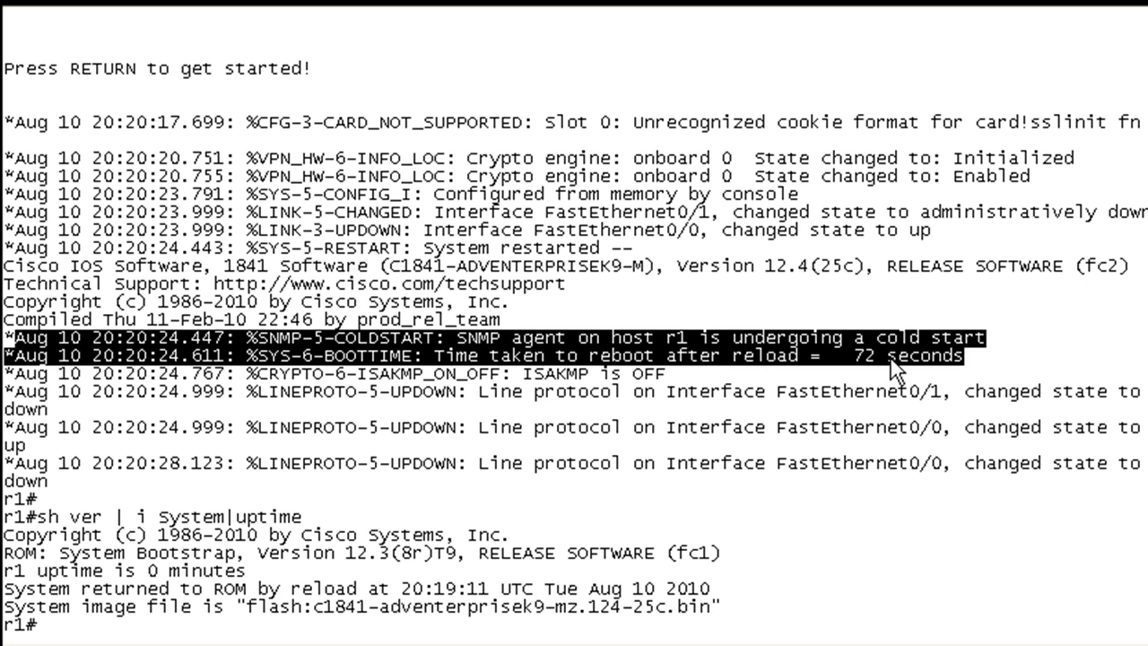
mouse_move(852, 527)
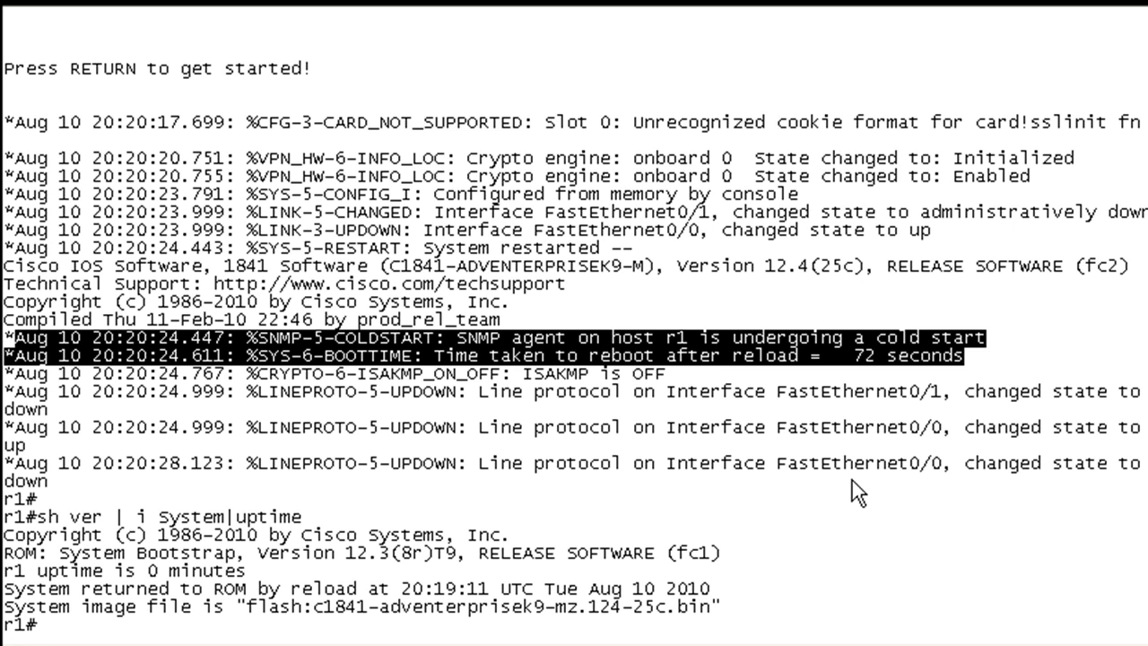
List the available test options, then run 'test crash' to show crash types
text(test ?)
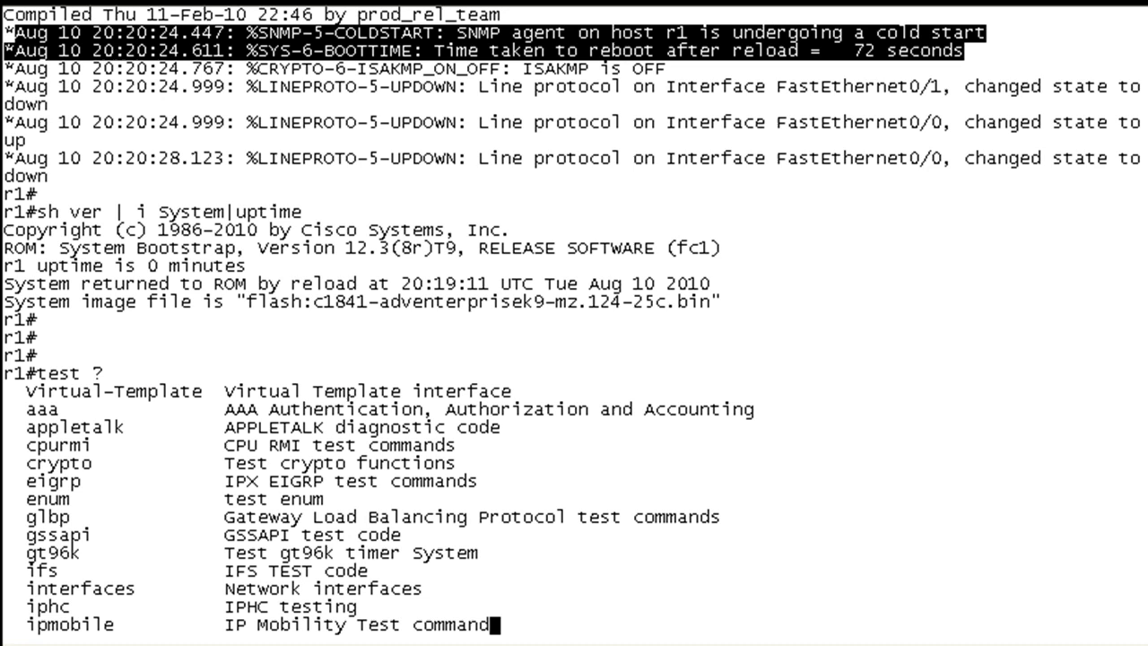
scroll(down, 3)
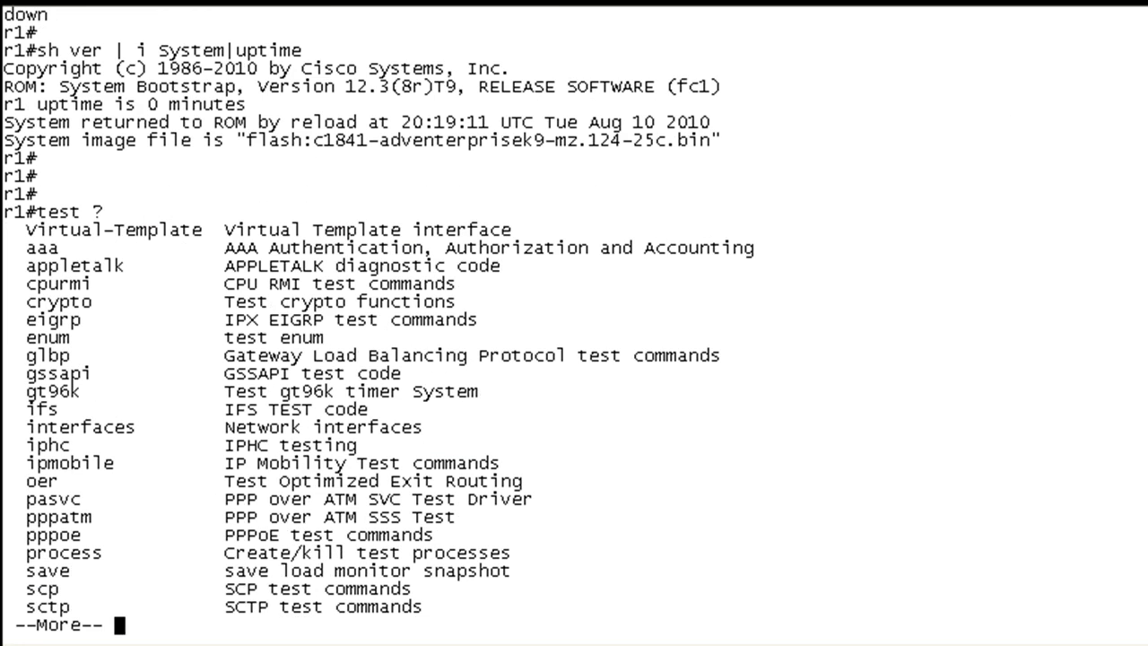
key(space)
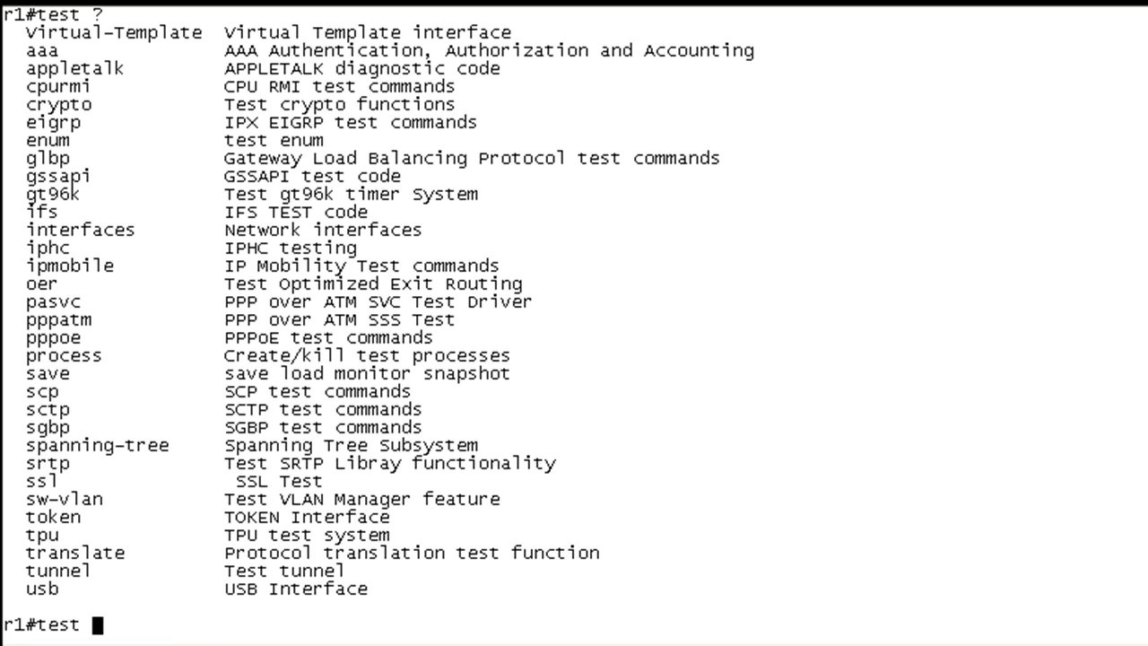
text(cra?)
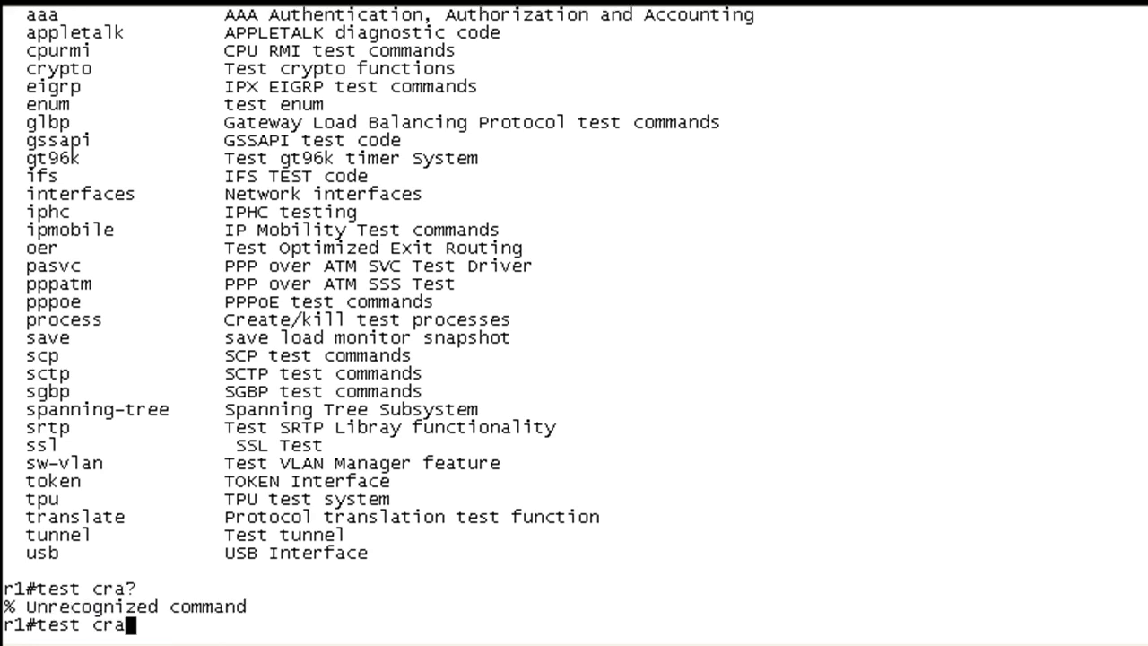
text(sh)
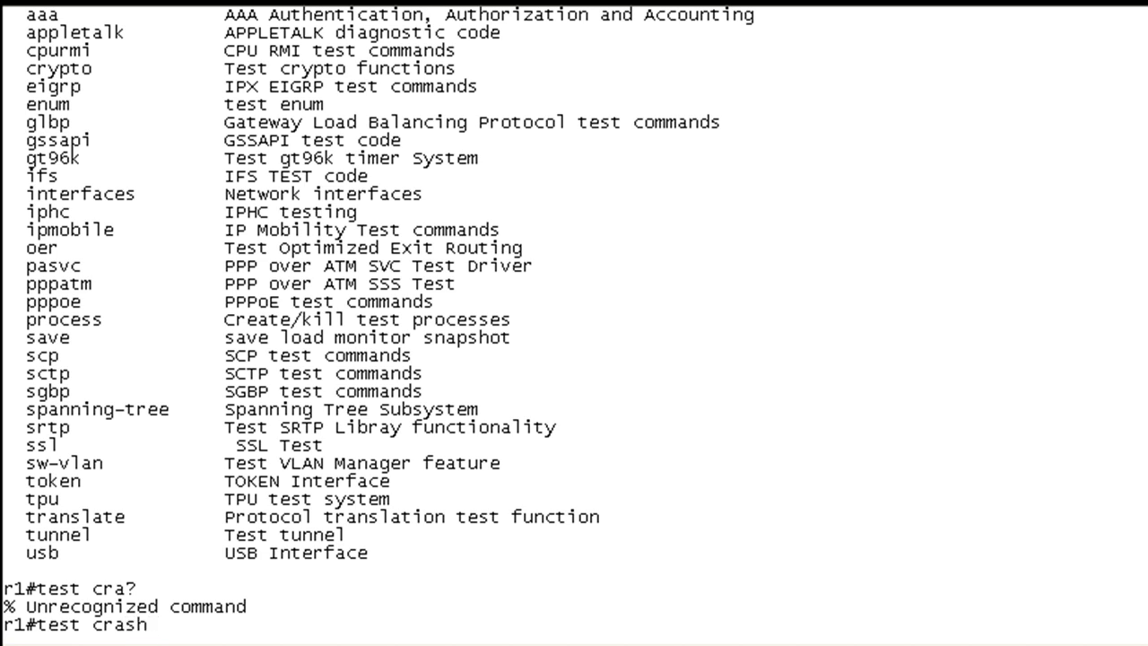
key(Enter)
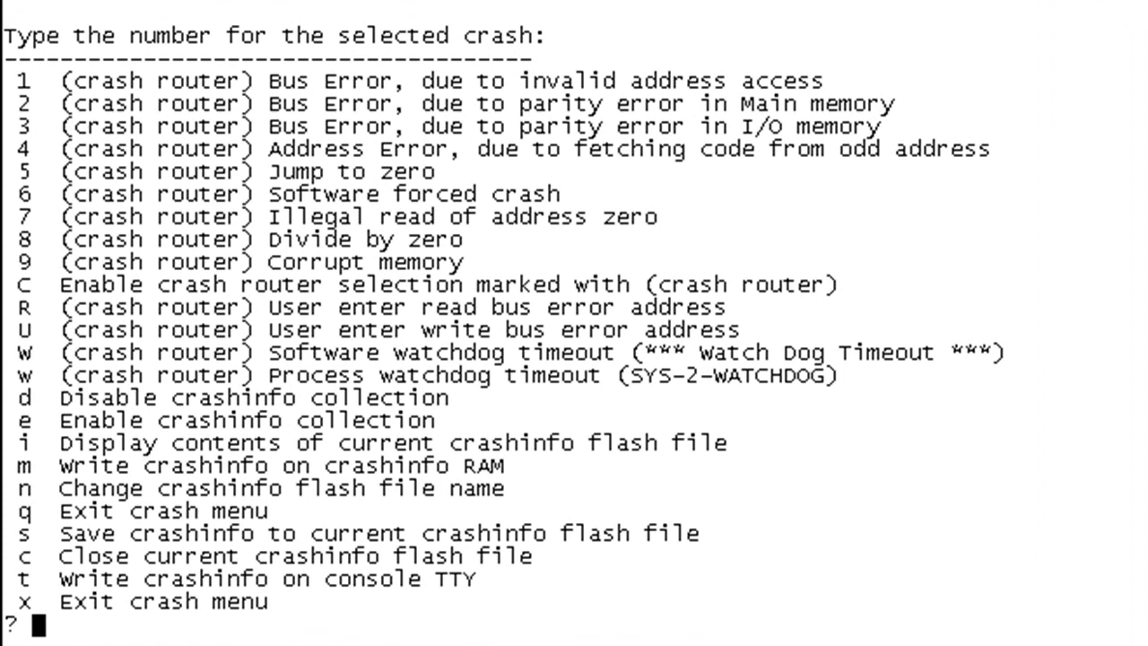
mouse_move(34, 116)
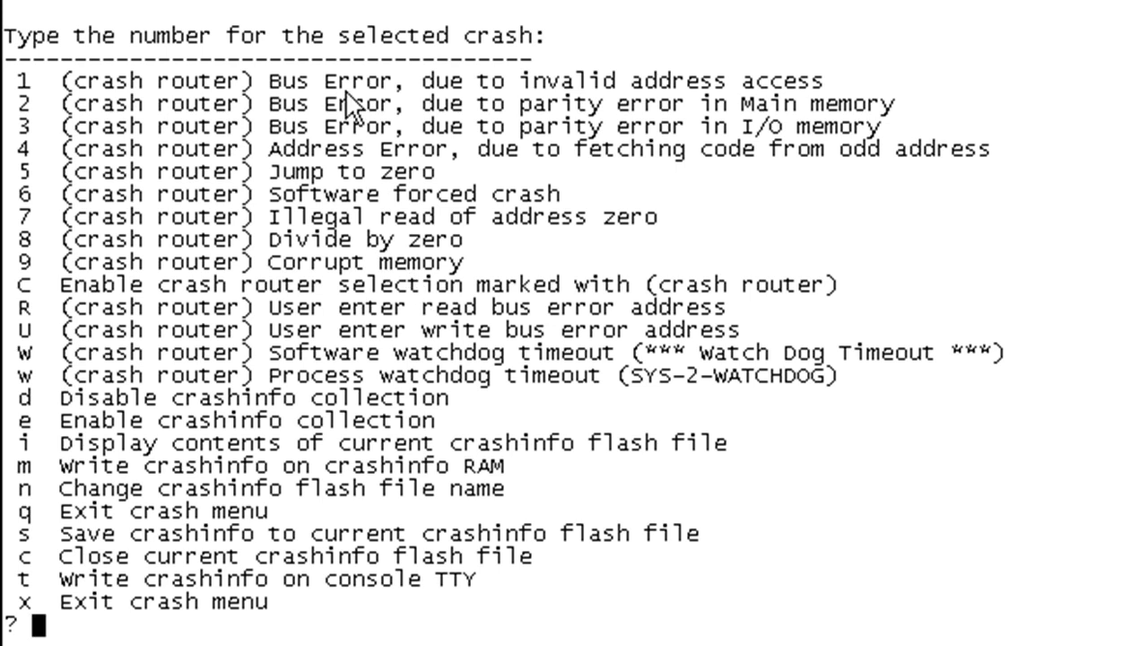
mouse_move(421, 108)
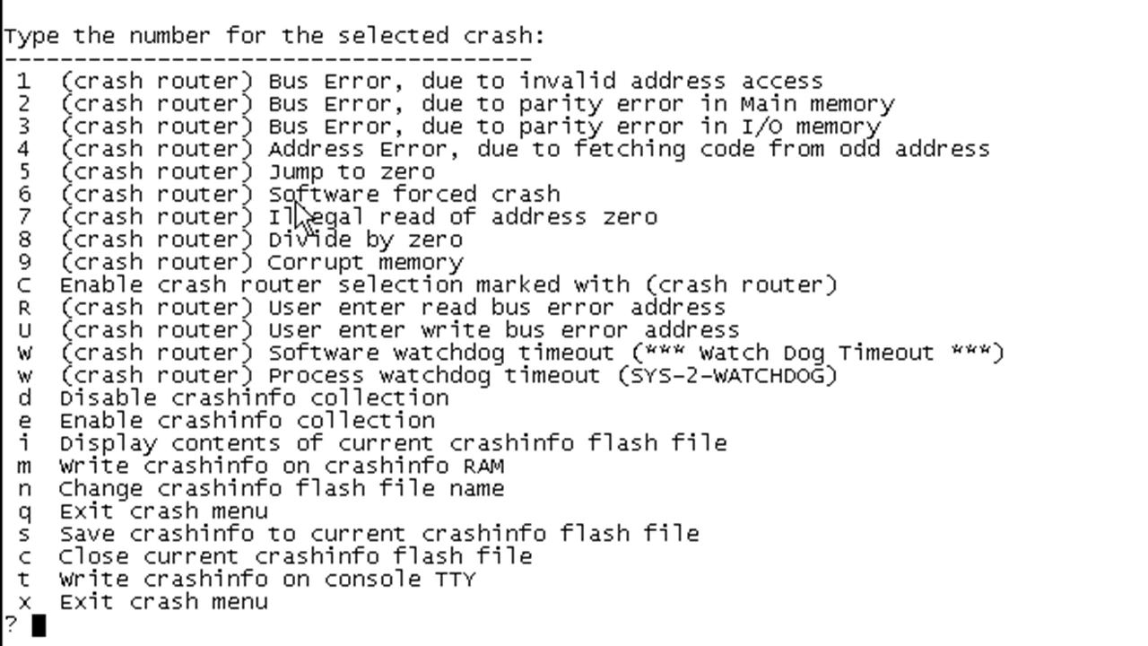
mouse_move(541, 218)
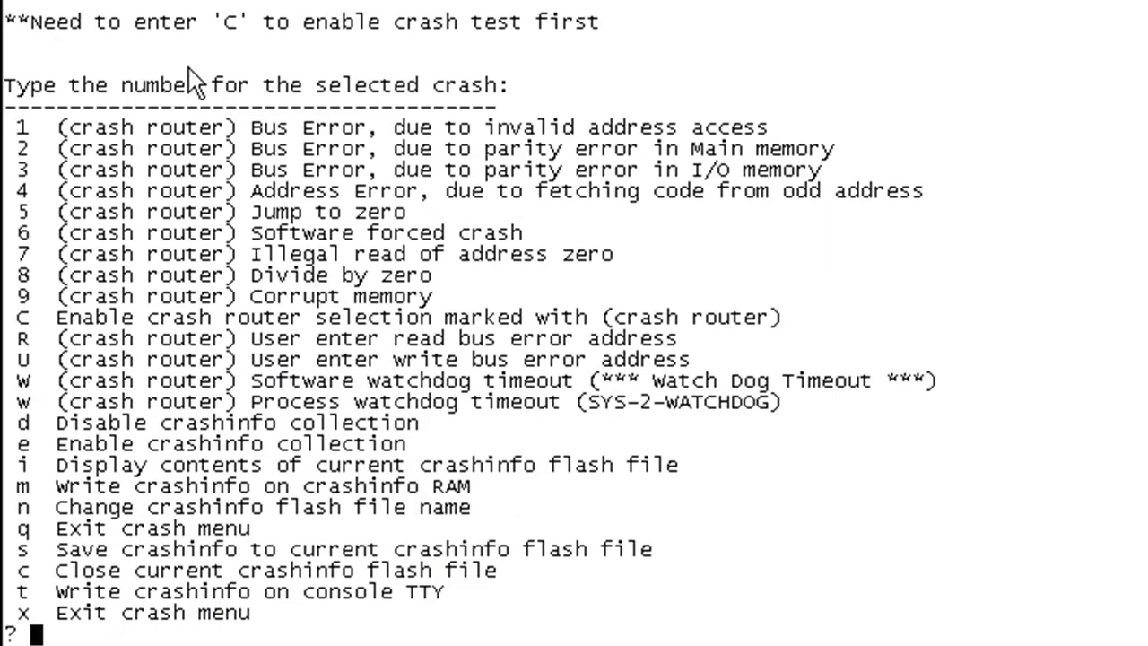
mouse_move(231, 65)
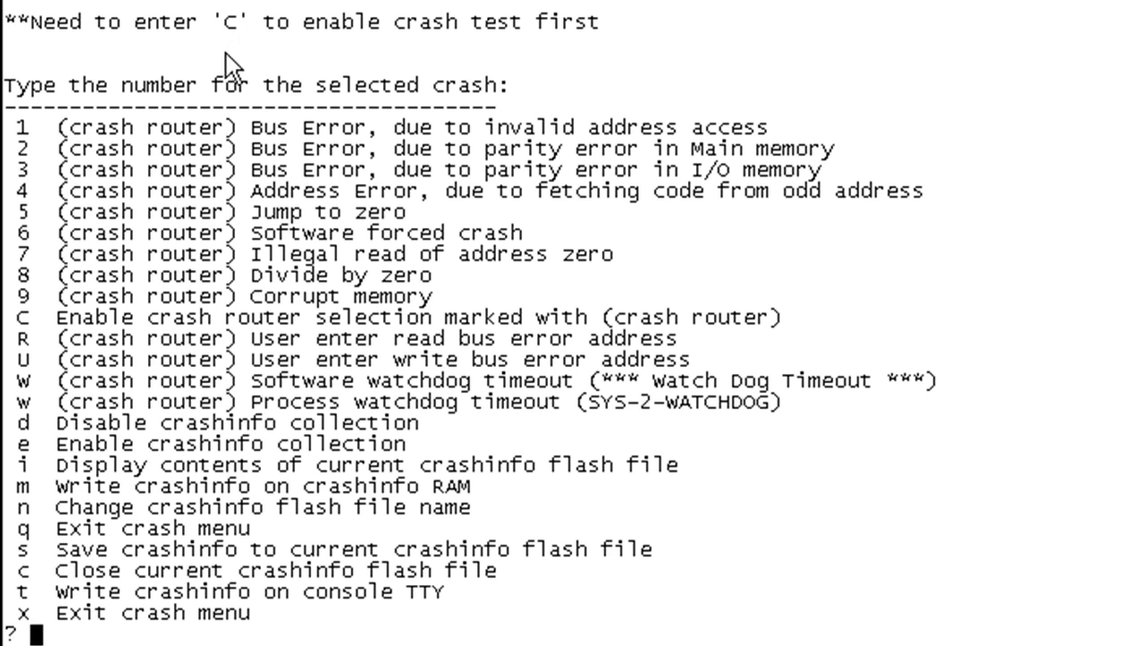
Enter C to enable crash selections, then choose 6 for a software forced crash
text(C)
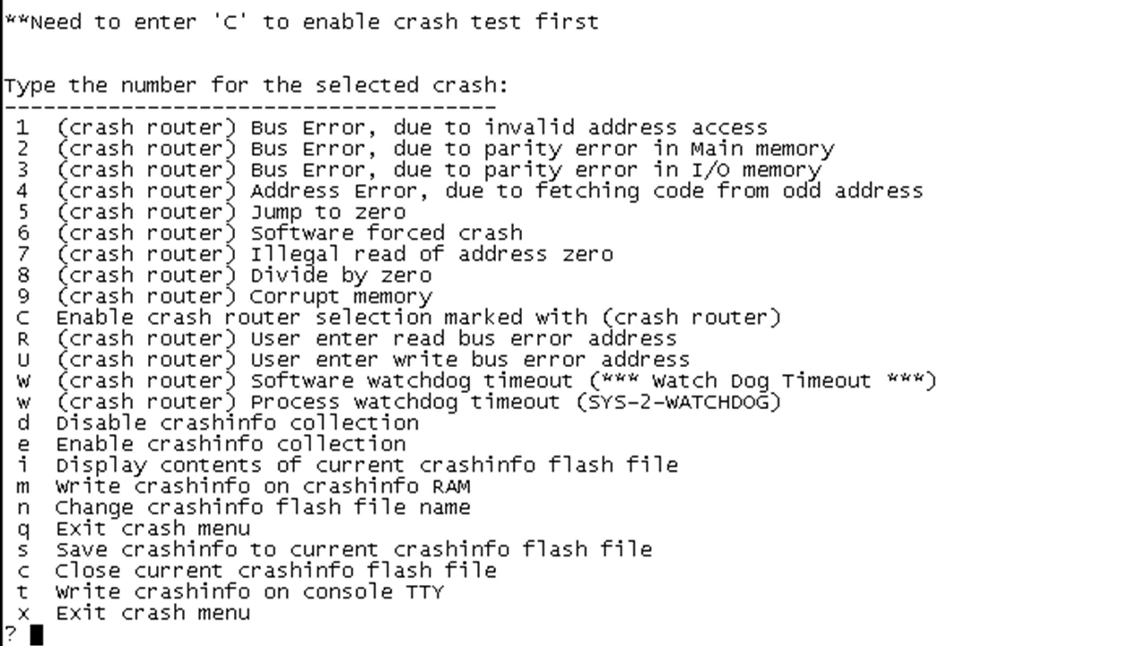
text(C)
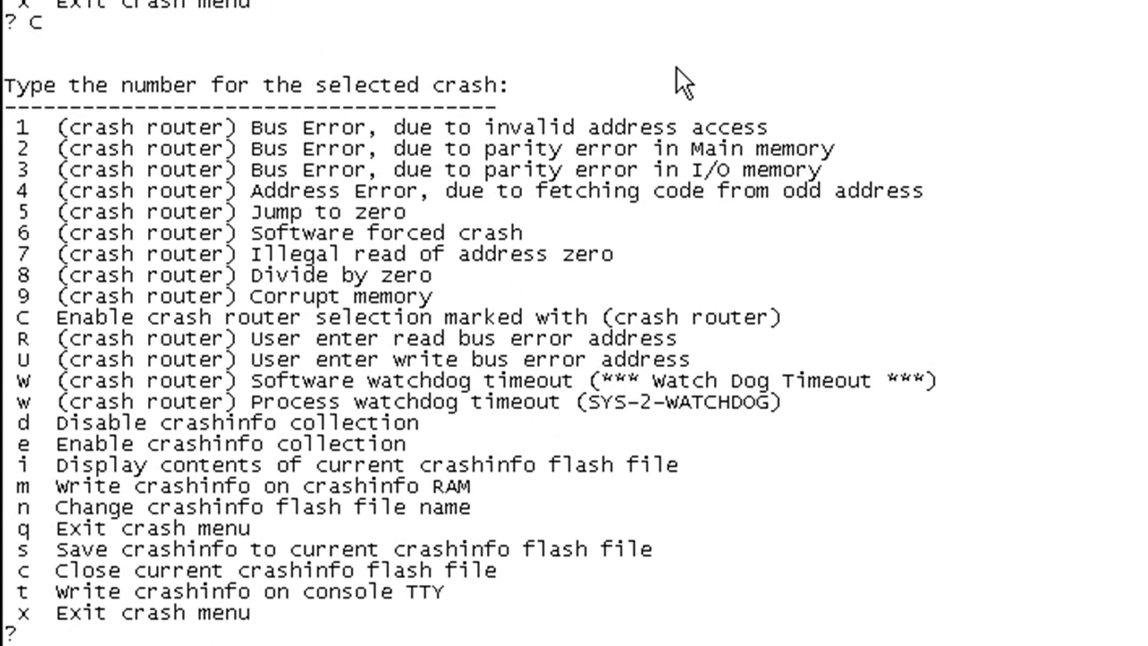
mouse_move(218, 106)
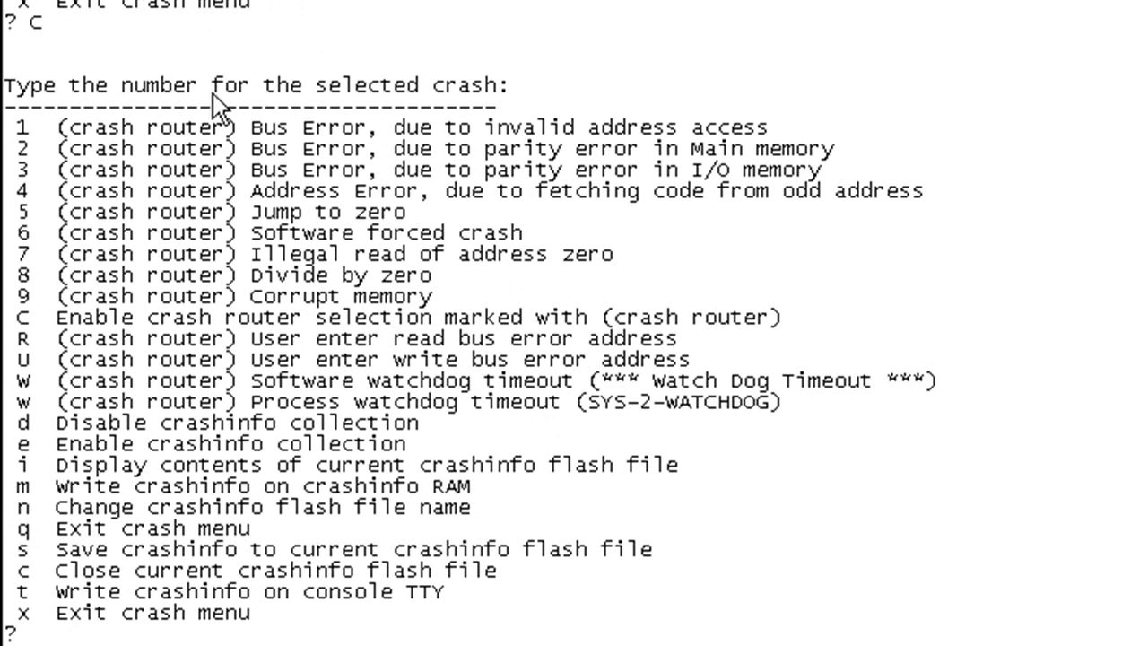
mouse_move(494, 104)
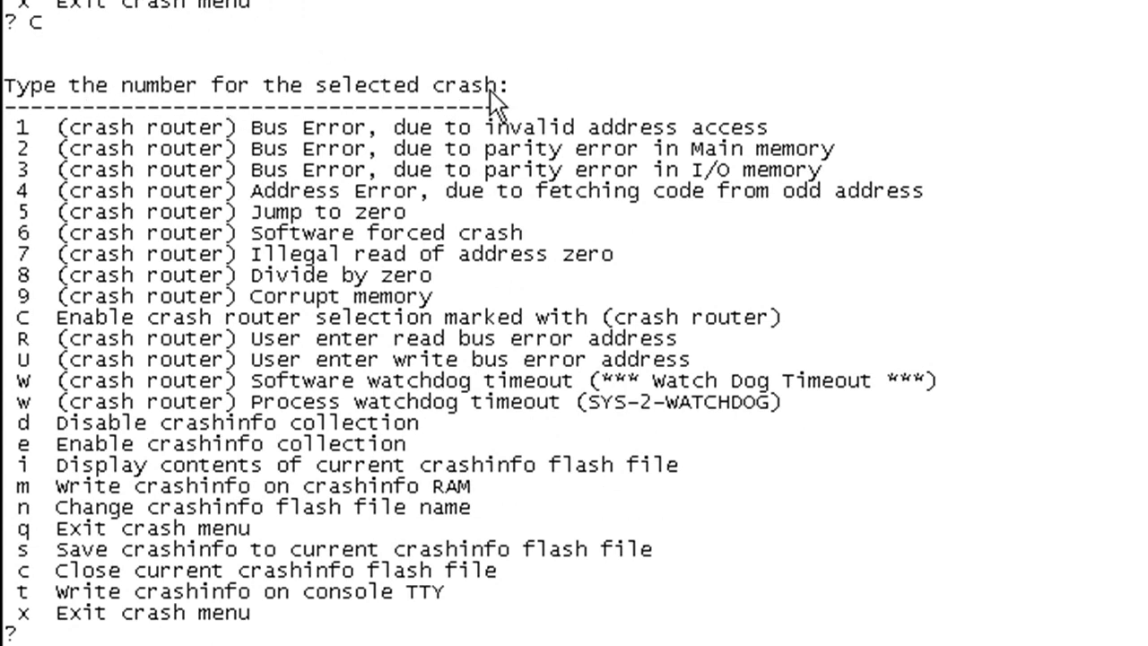
mouse_move(435, 161)
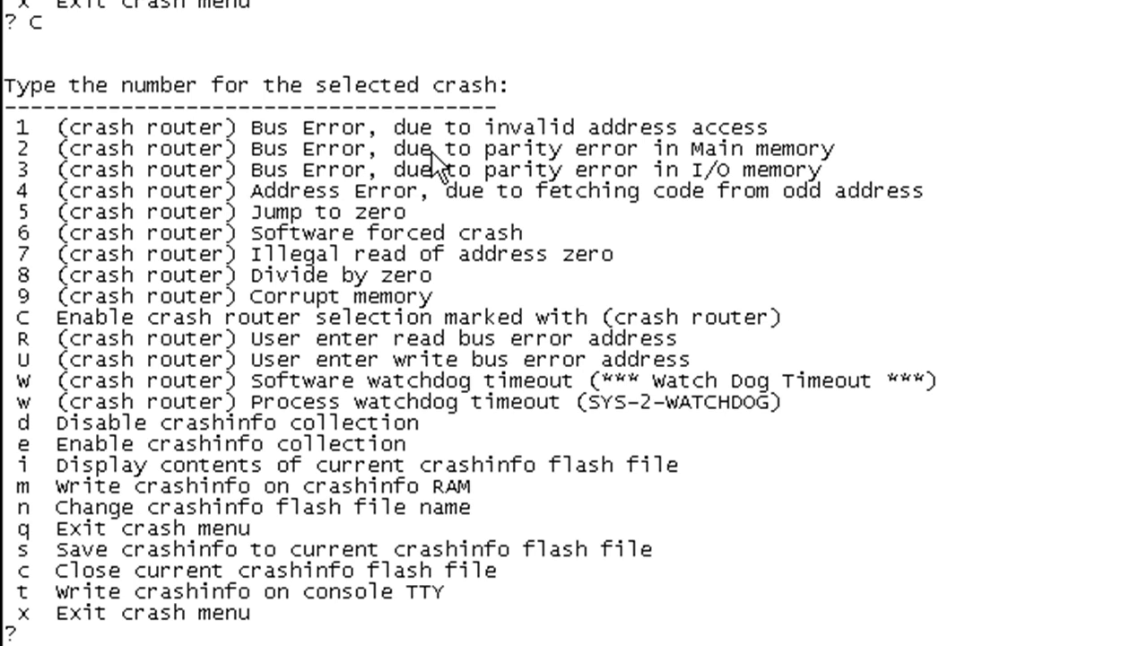
mouse_move(448, 207)
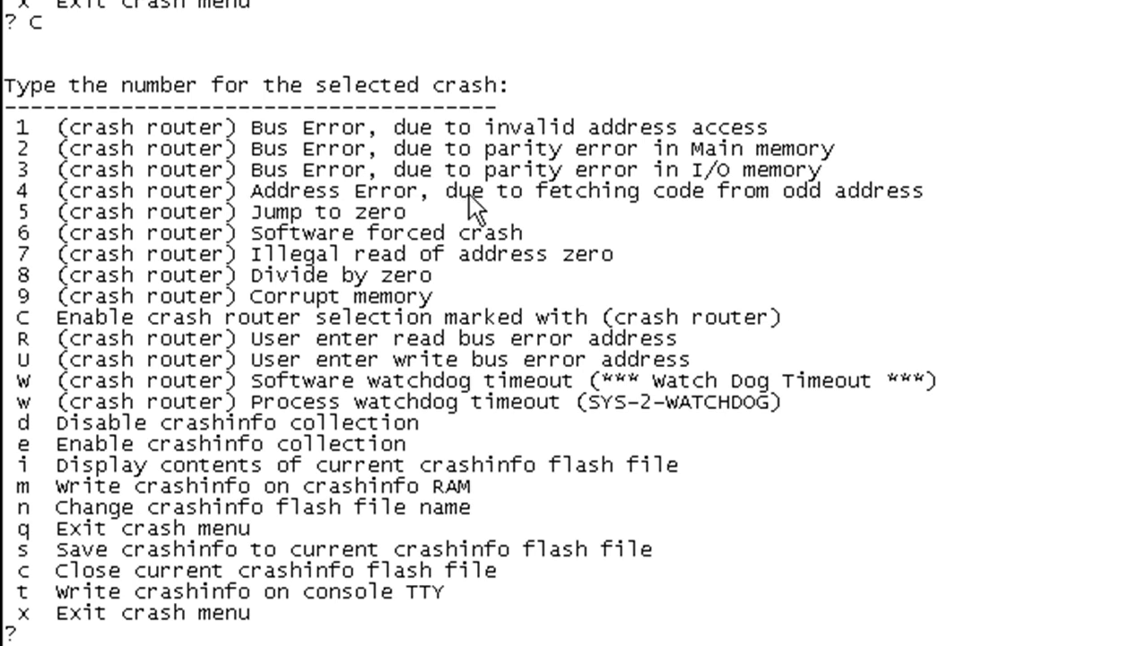
mouse_move(654, 262)
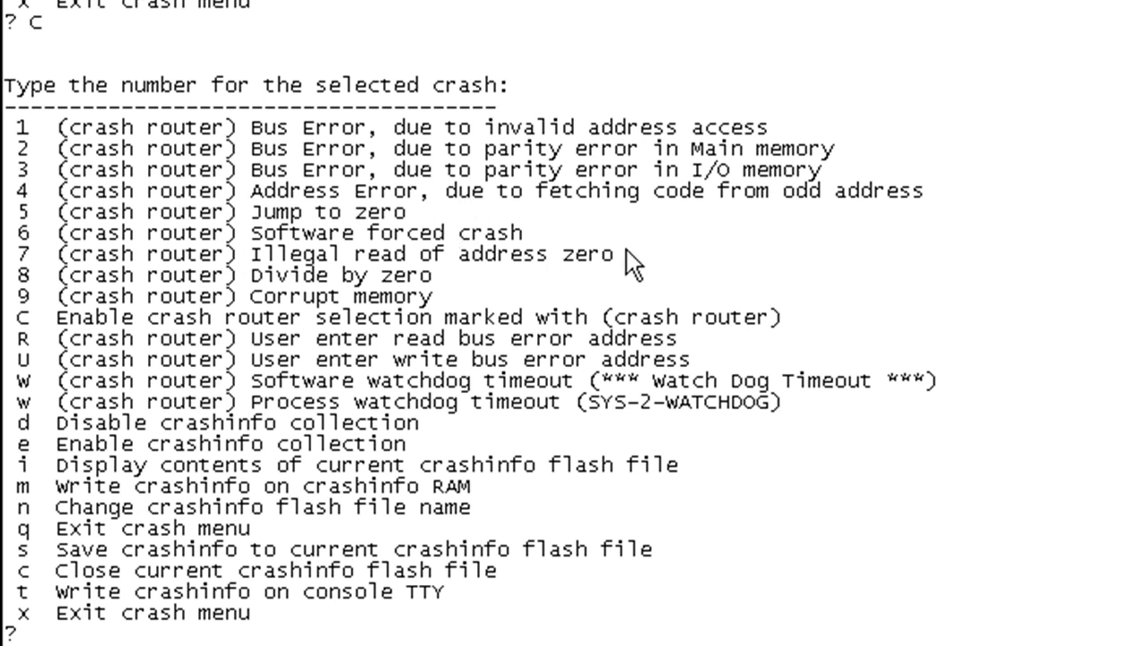
text(6)
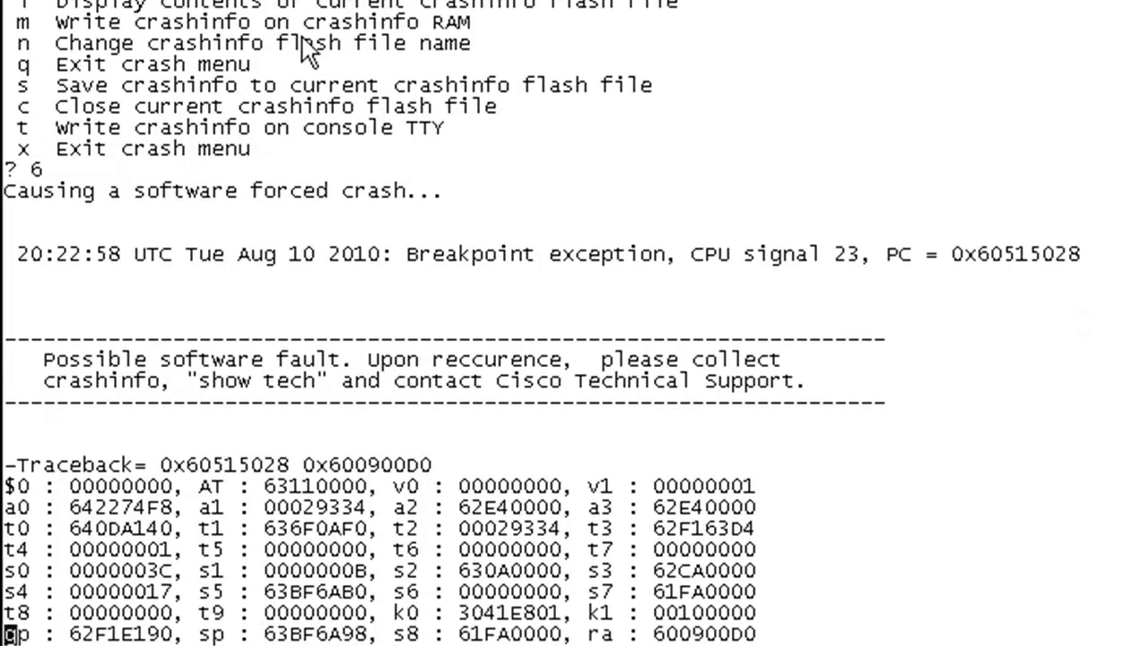
Scroll through the crash dump, then check uptime and the software-forced-crash reload reason
scroll(down, 3)
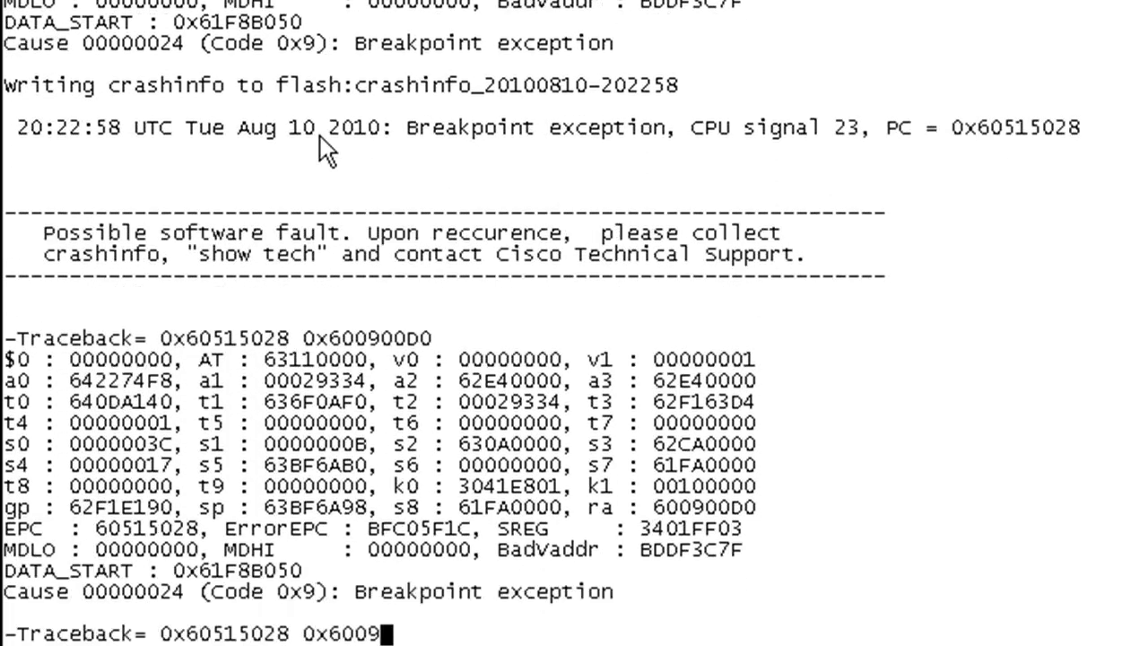
scroll(down, 3)
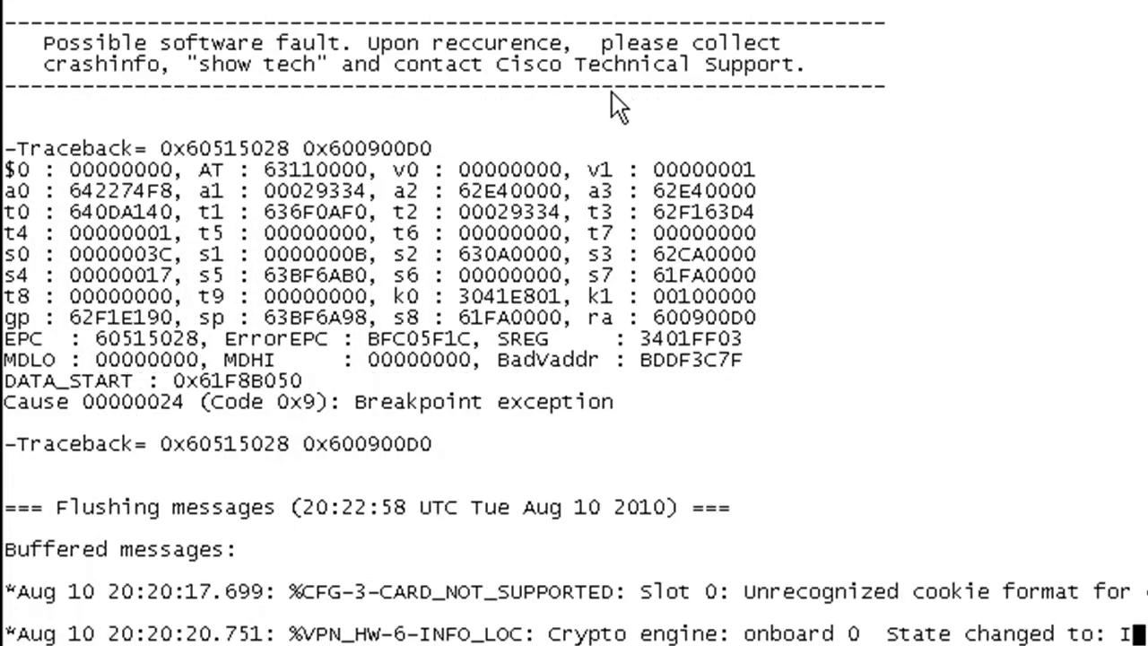
scroll(down, 3)
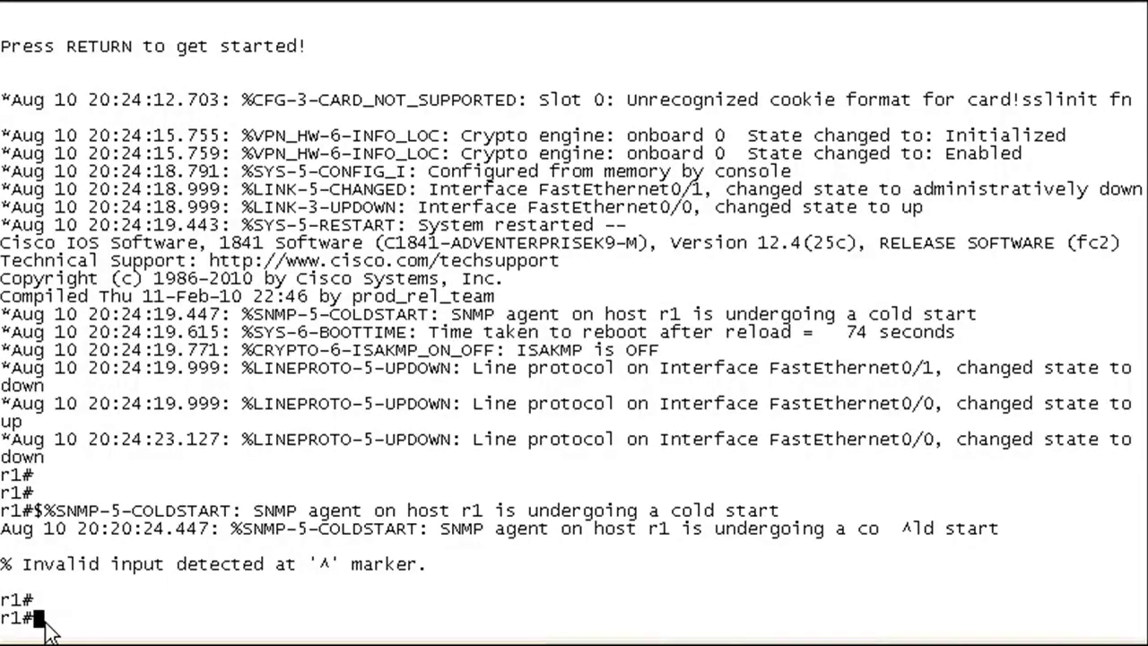
text(sh ver | i System|uptime)
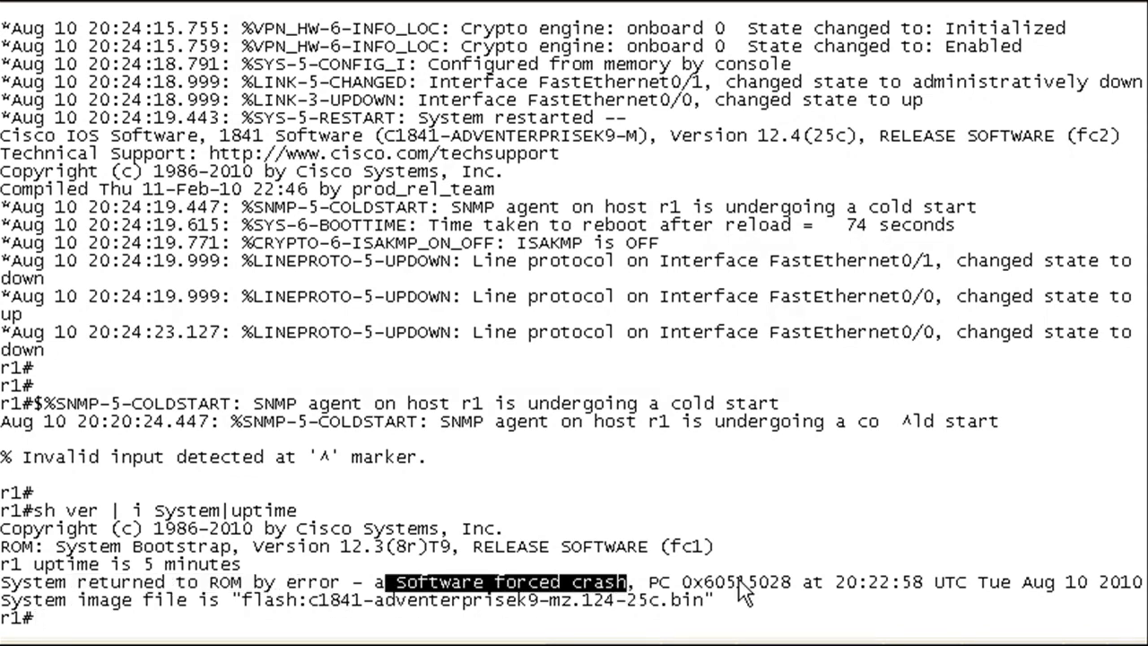
mouse_move(785, 606)
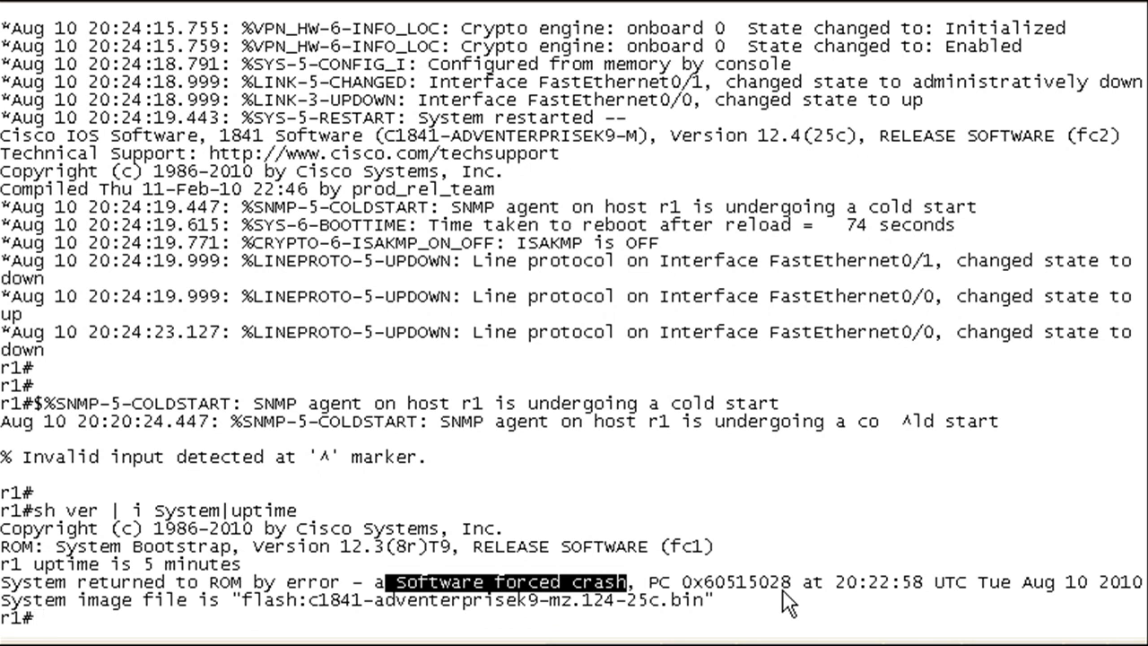
text(sh flash:)
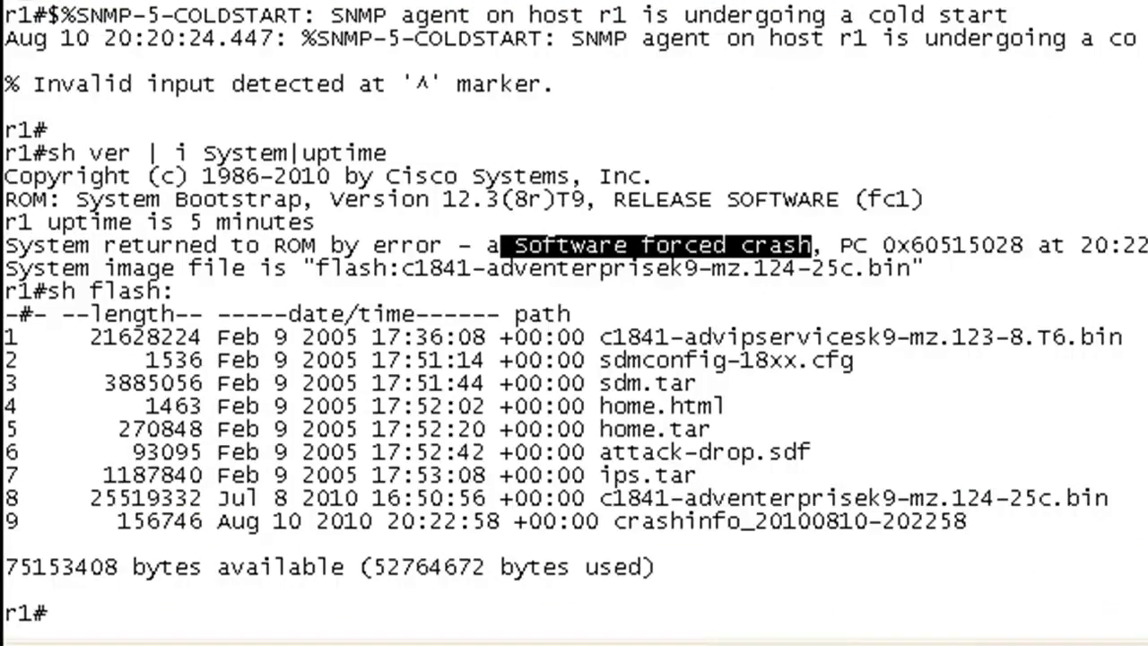
double_click(771, 523)
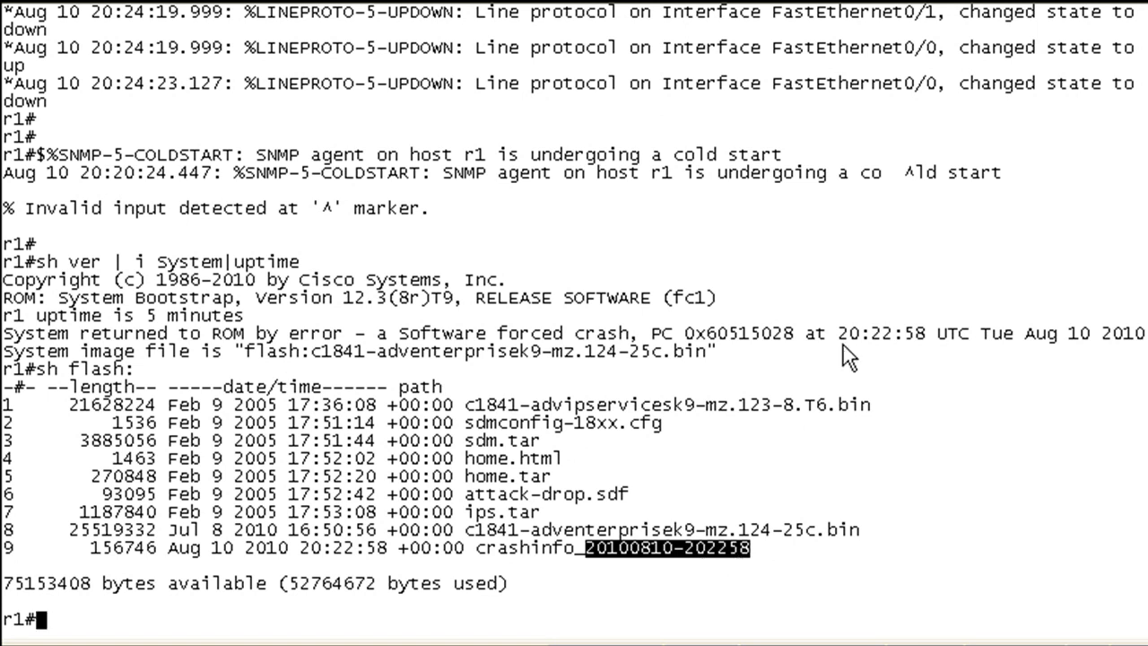
drag(937, 333, 1147, 332)
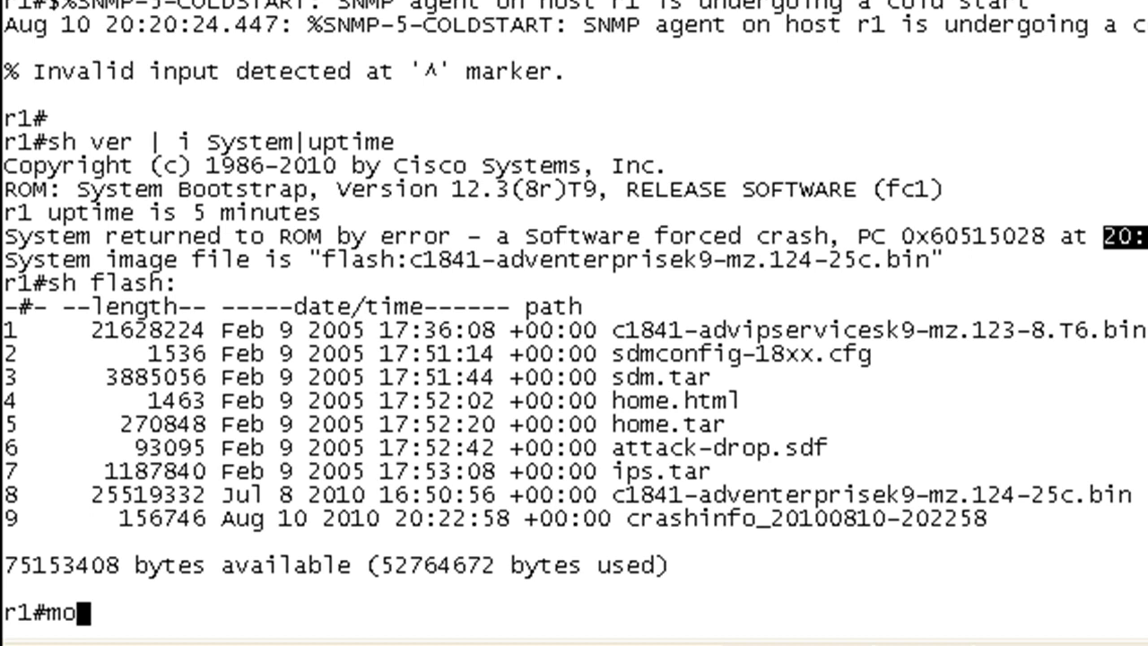
text(re fla)
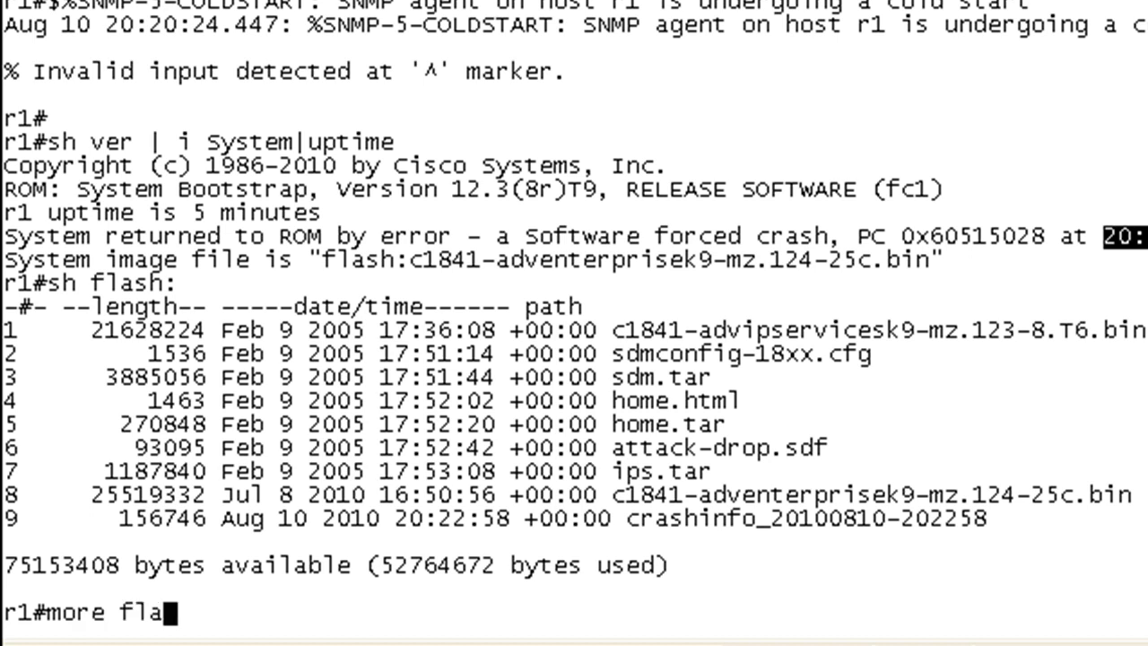
text(sh:crashinfo_20100810-202258)
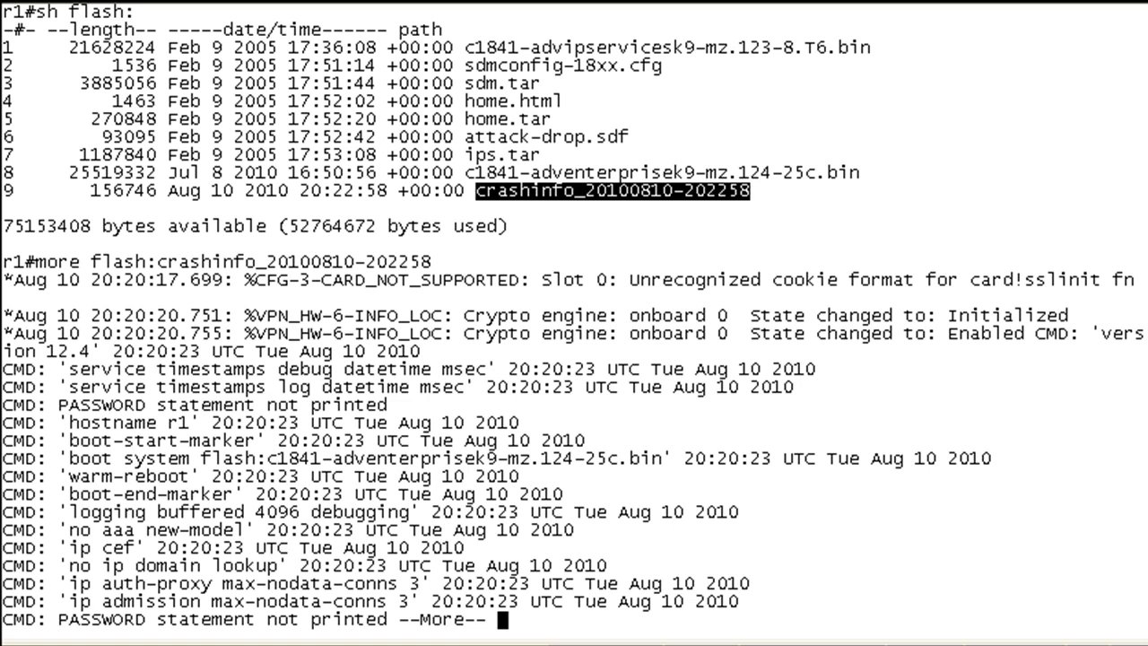
key(space)
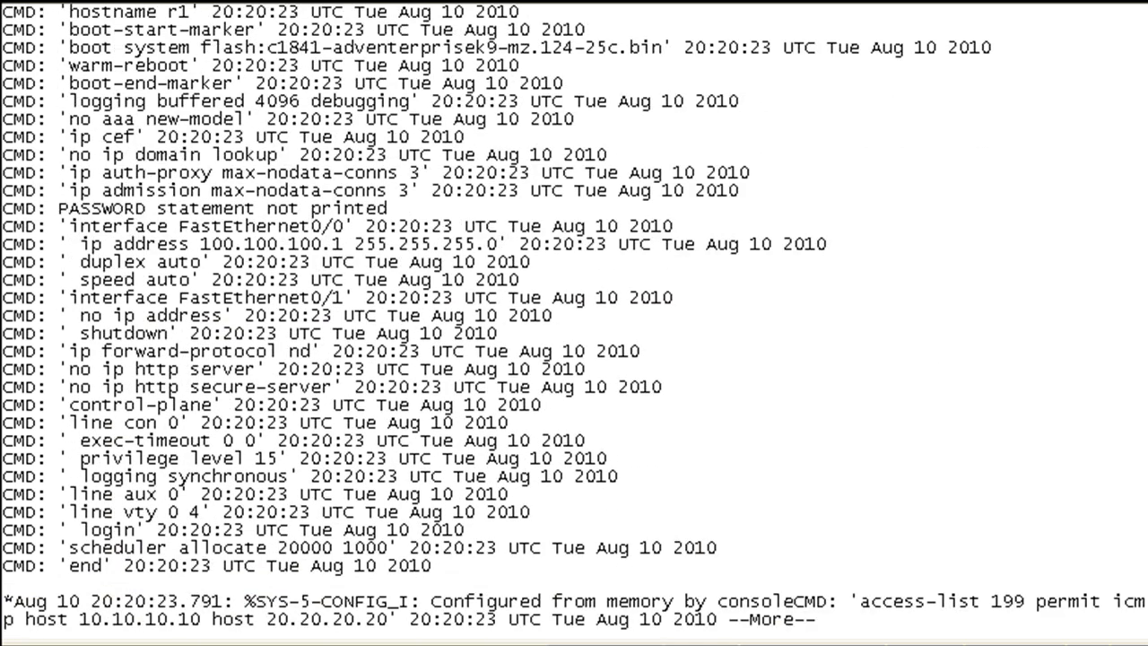
key(space)
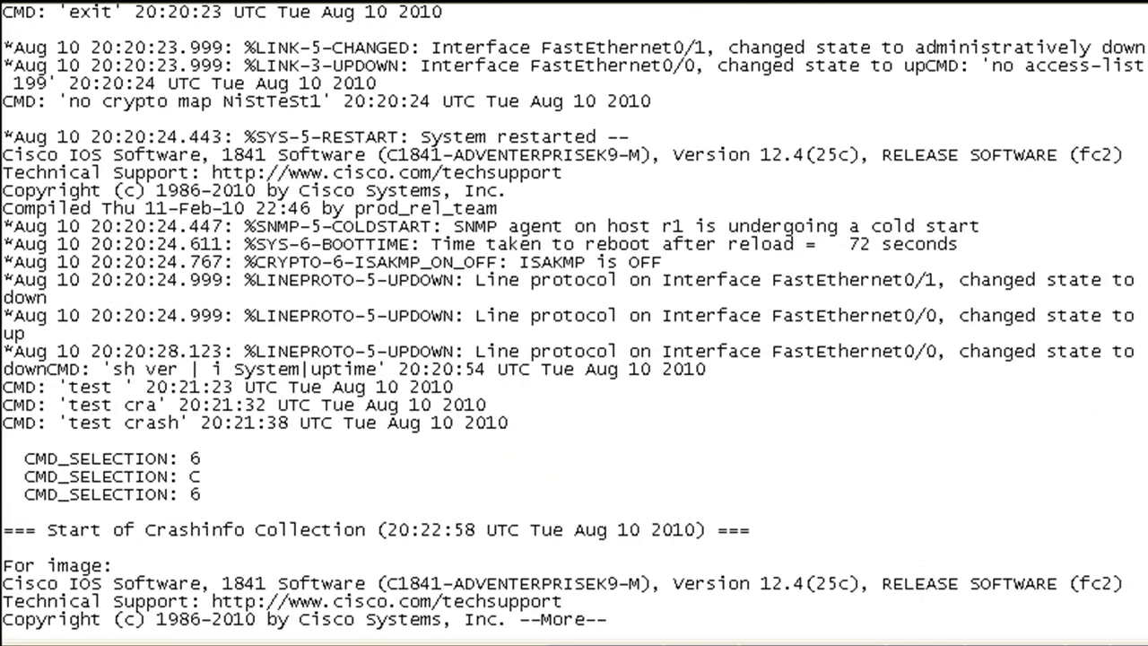
text(tem)
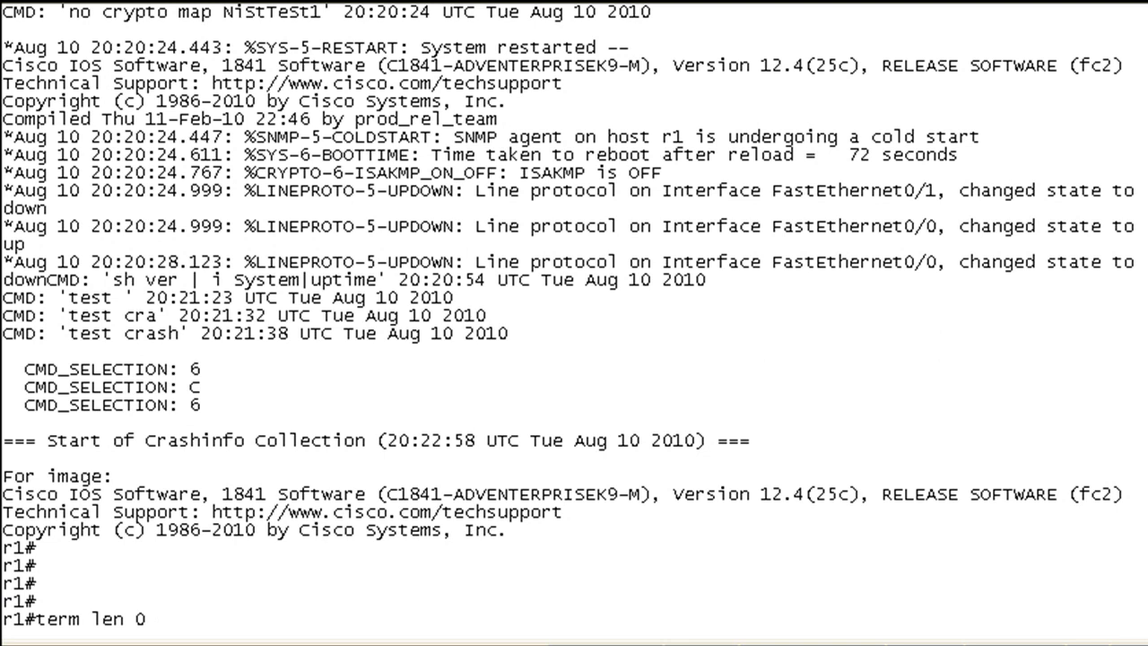
text(more flash:crashinfo_20100810-202258)
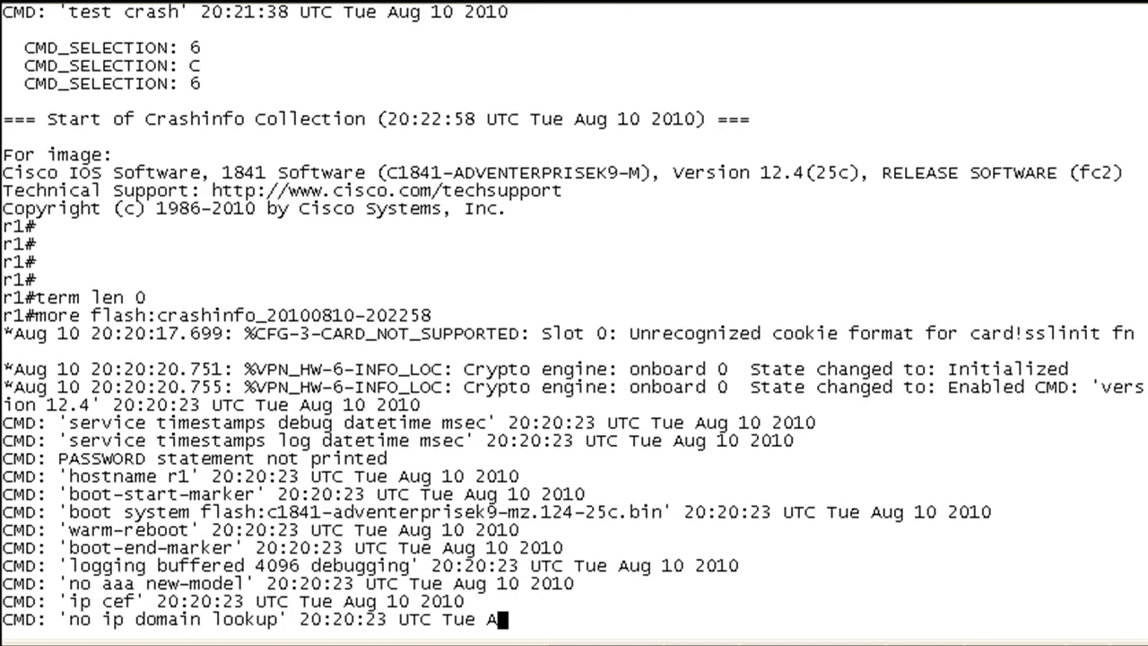
scroll(down, 3)
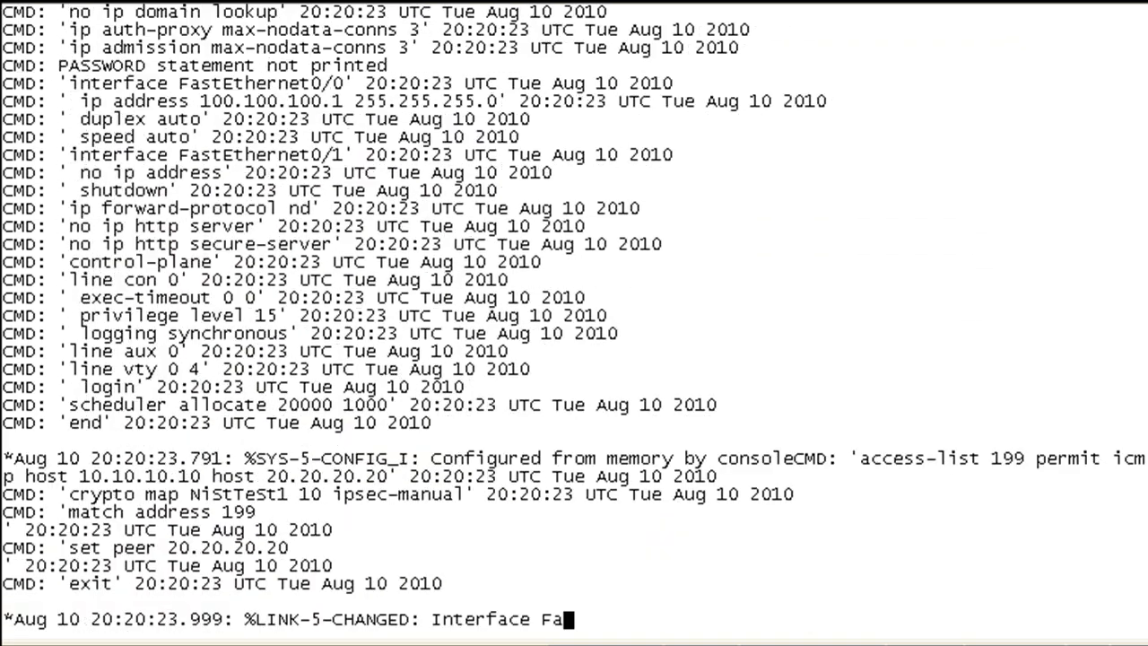
scroll(down, 3)
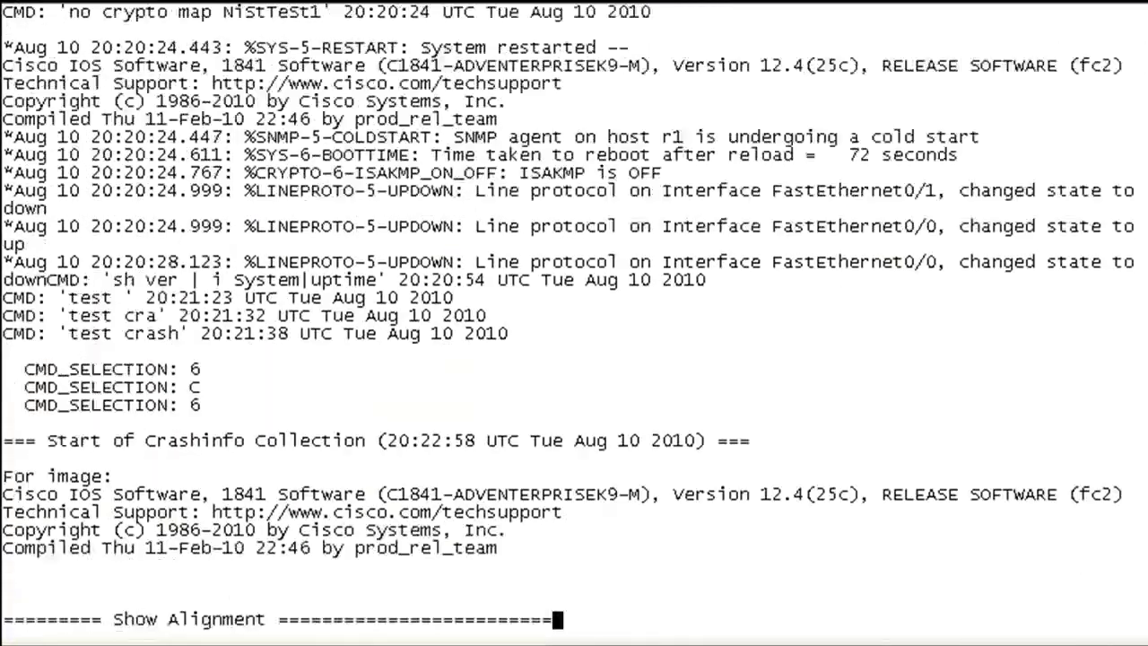
scroll(down, 3)
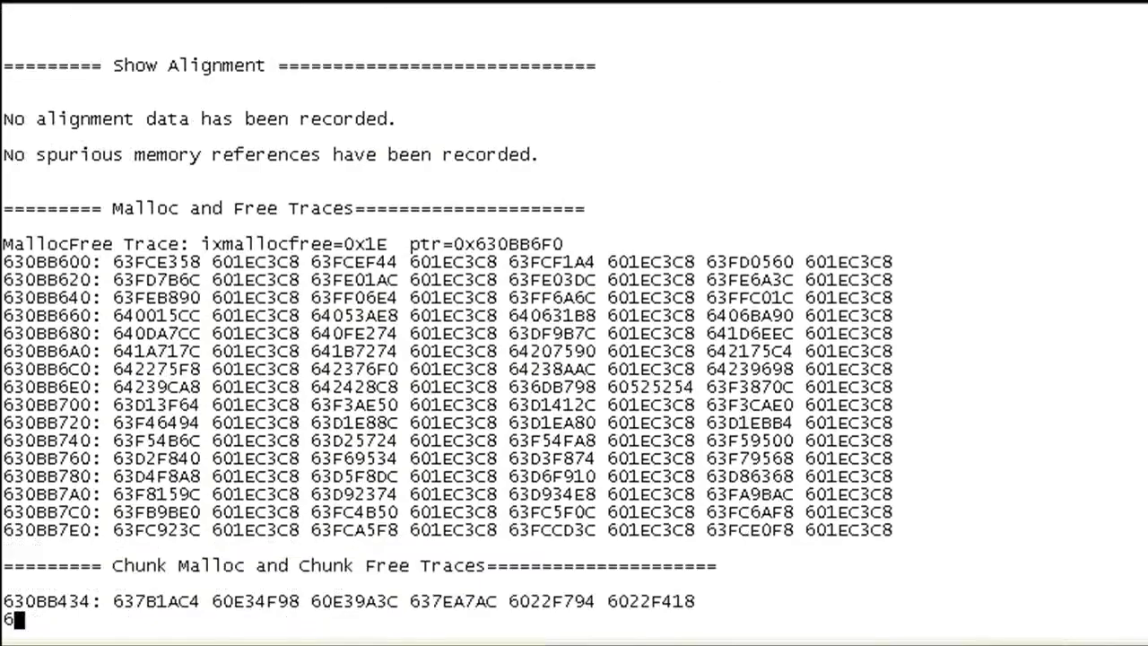
scroll(down, 3)
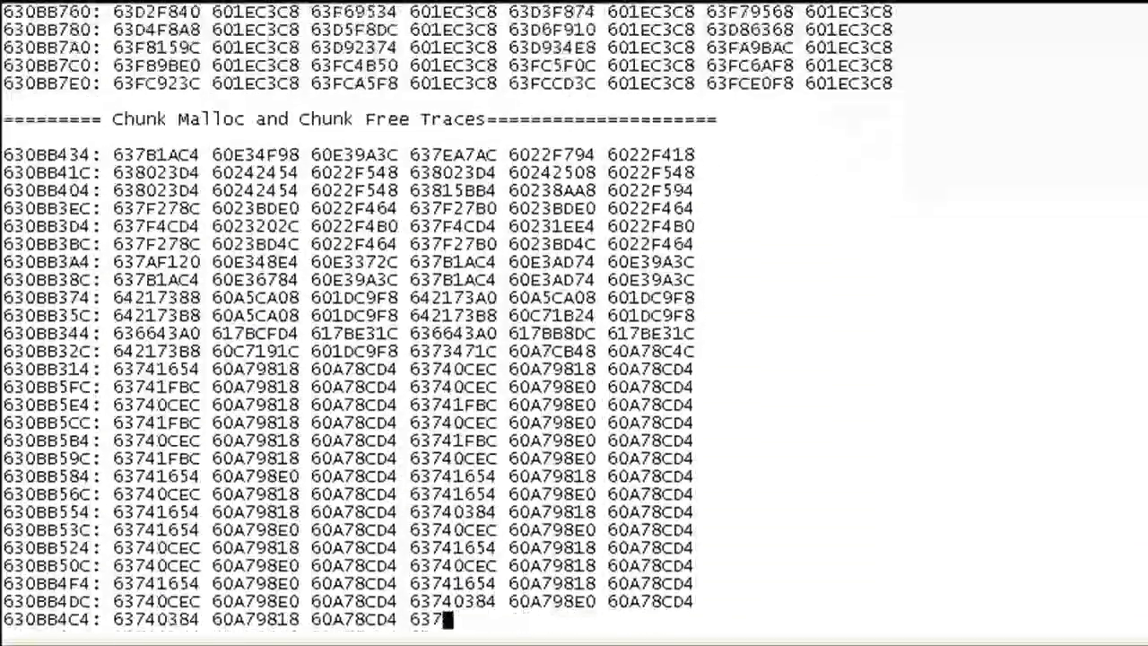
scroll(down, 3)
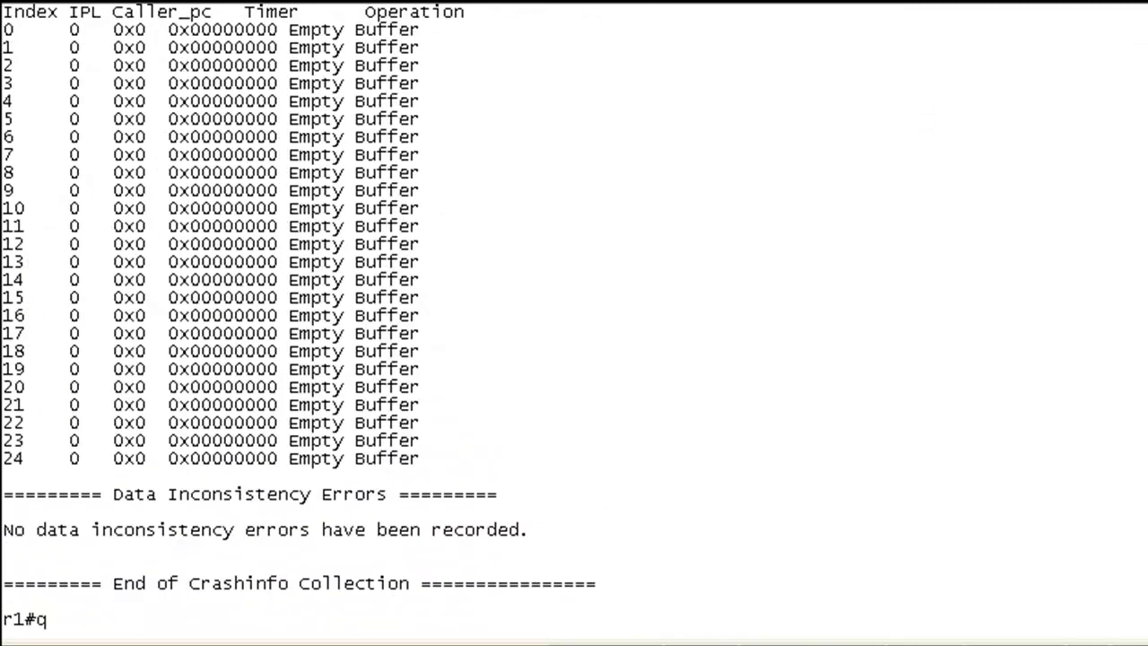
mouse_move(712, 603)
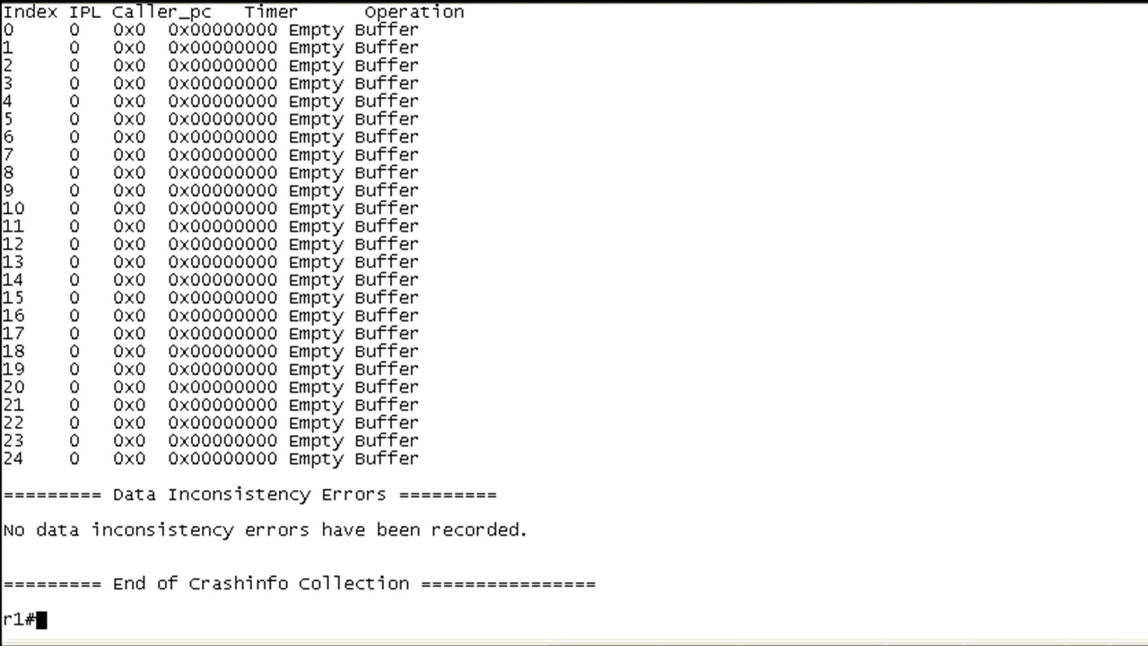
Restore terminal length 24, highlight zero crash warm reboots, and check the version's crash reason
text(term len 24)
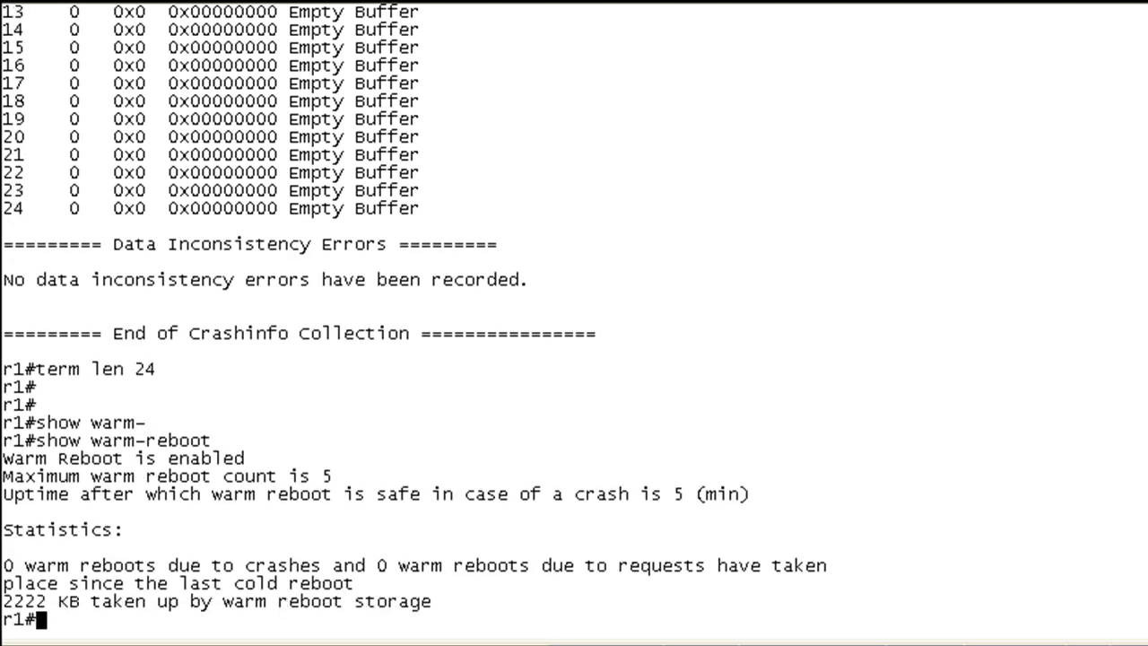
mouse_move(170, 477)
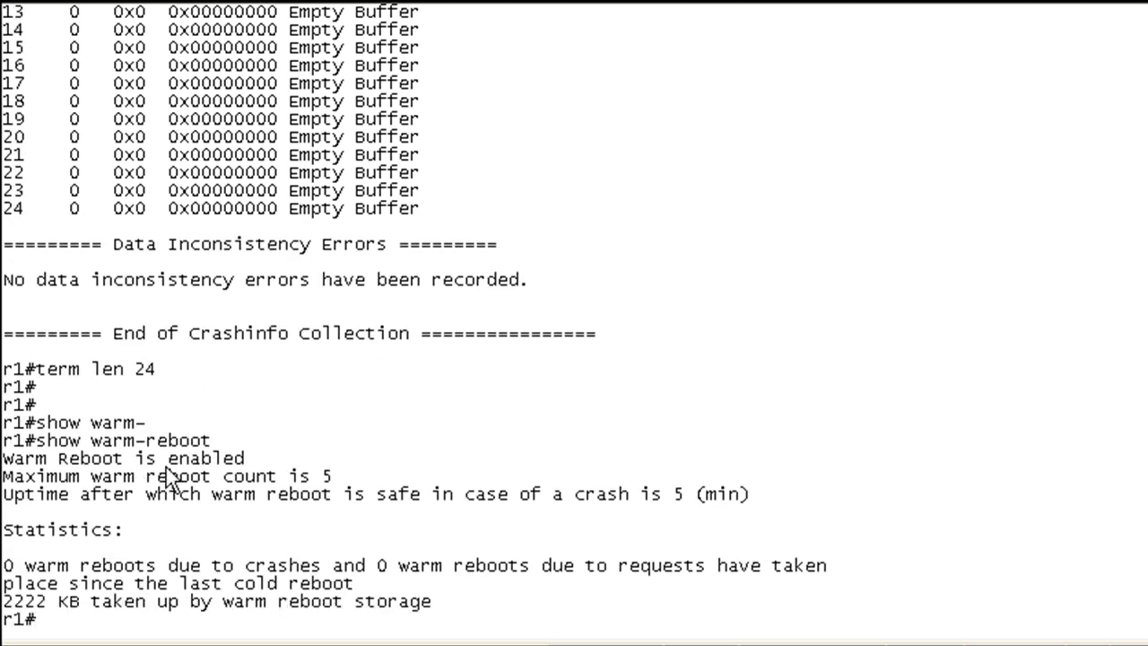
drag(4, 565, 322, 565)
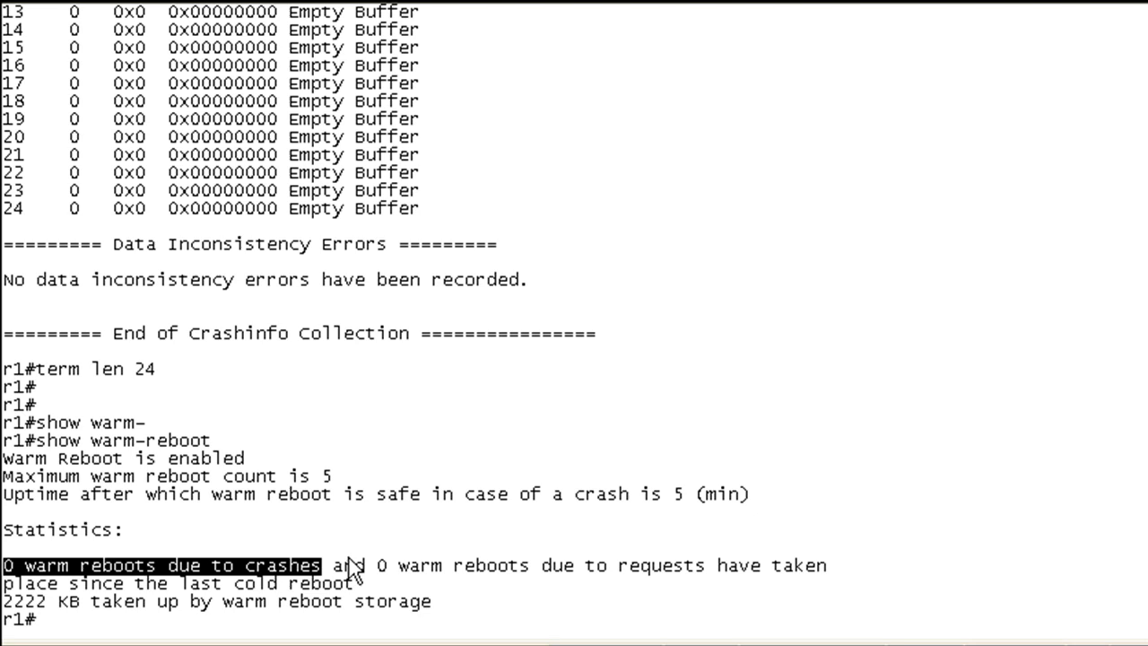
mouse_move(475, 574)
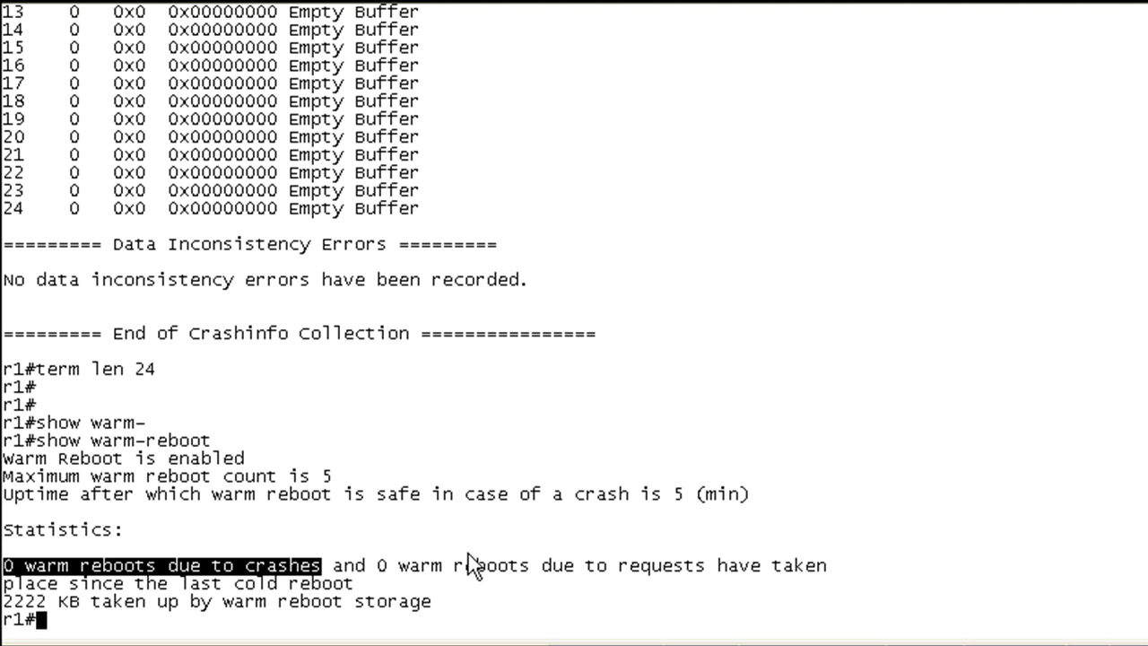
mouse_move(476, 570)
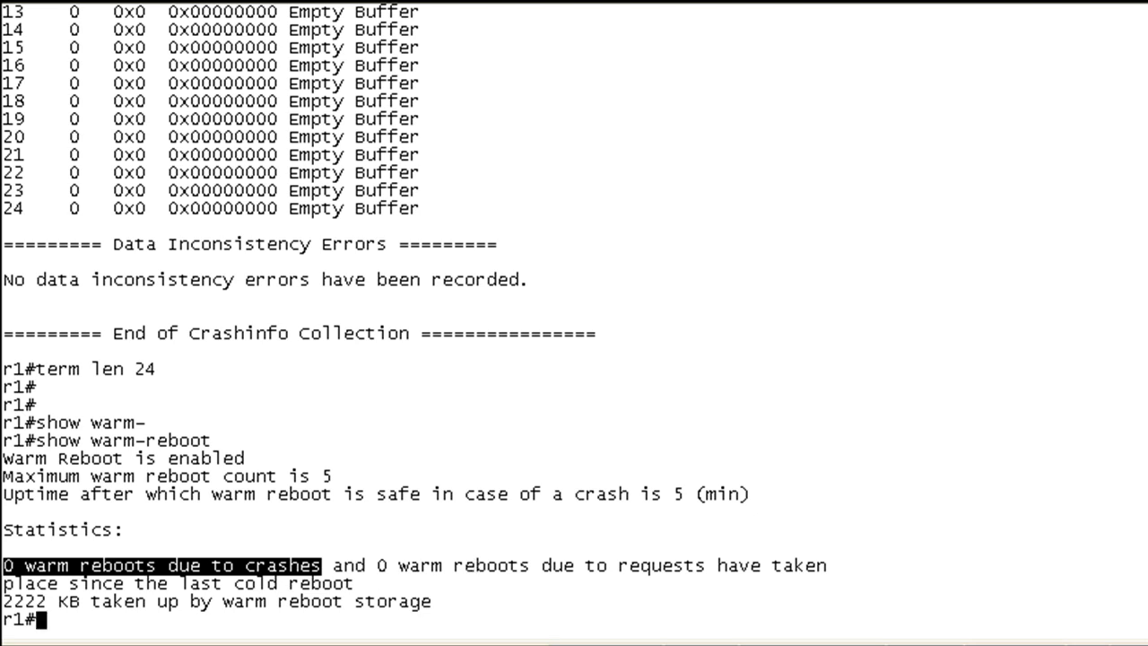
text(sh ver | i System|uptime)
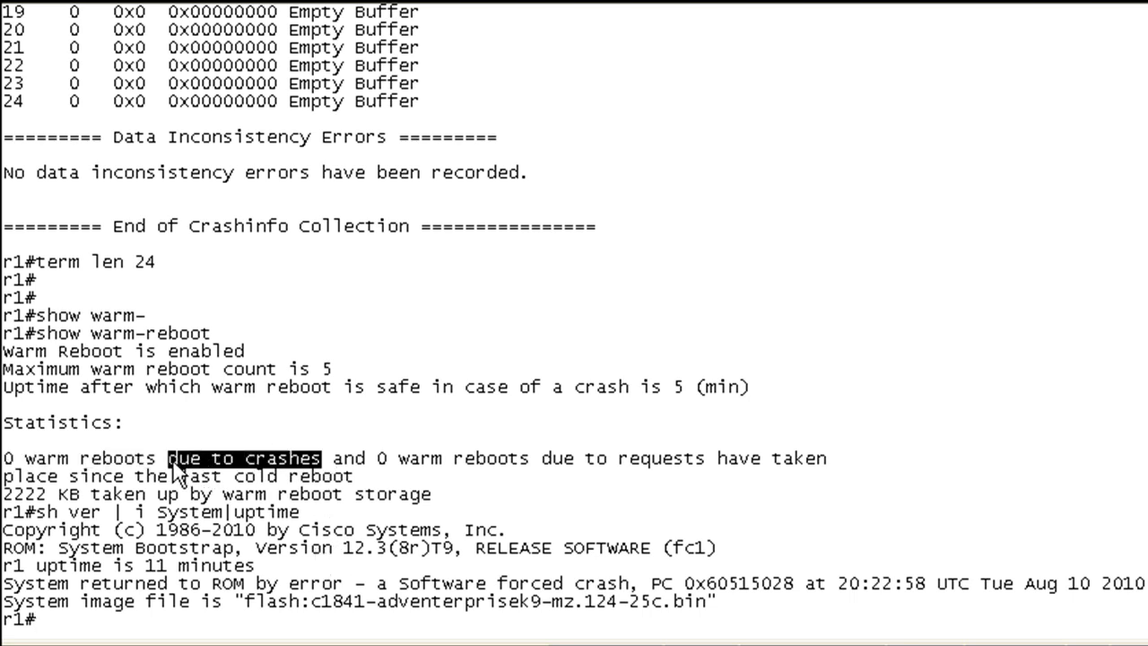
mouse_move(251, 579)
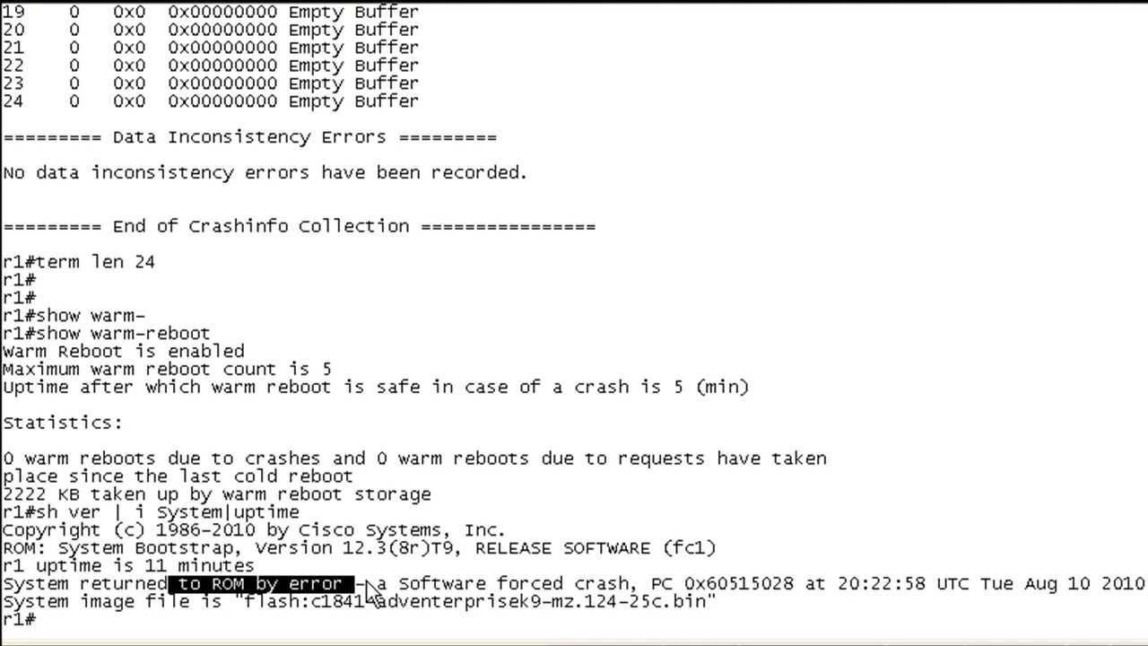
mouse_move(376, 577)
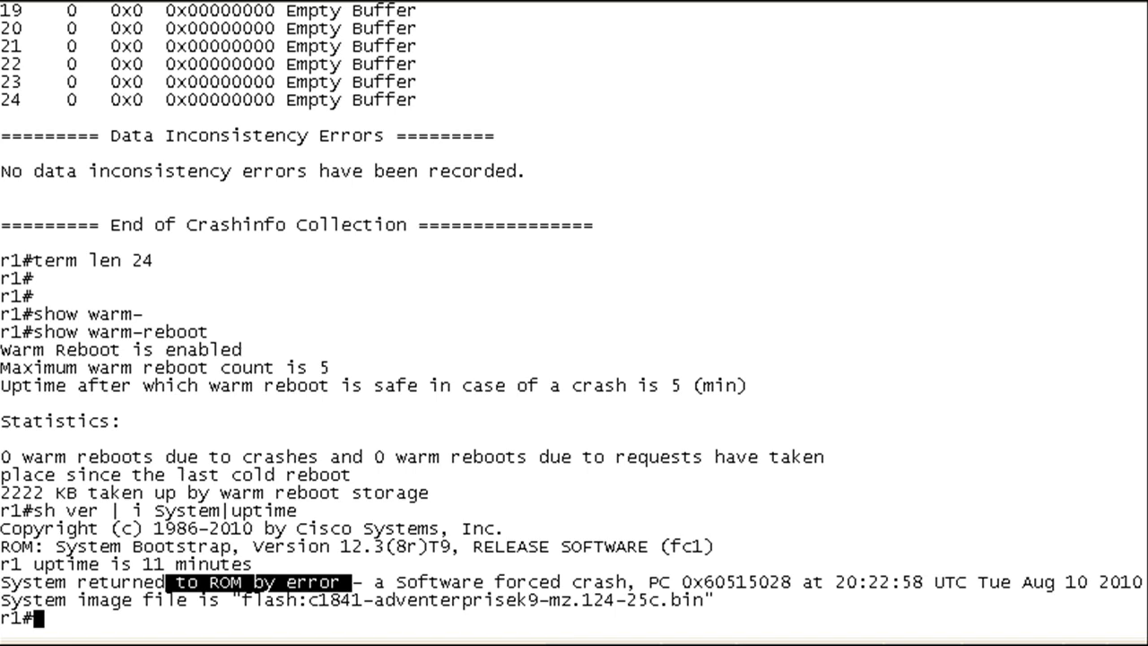
Run 'test crash', choose n, and name the crashinfo file TESTCRASHINFO
text(test crash)
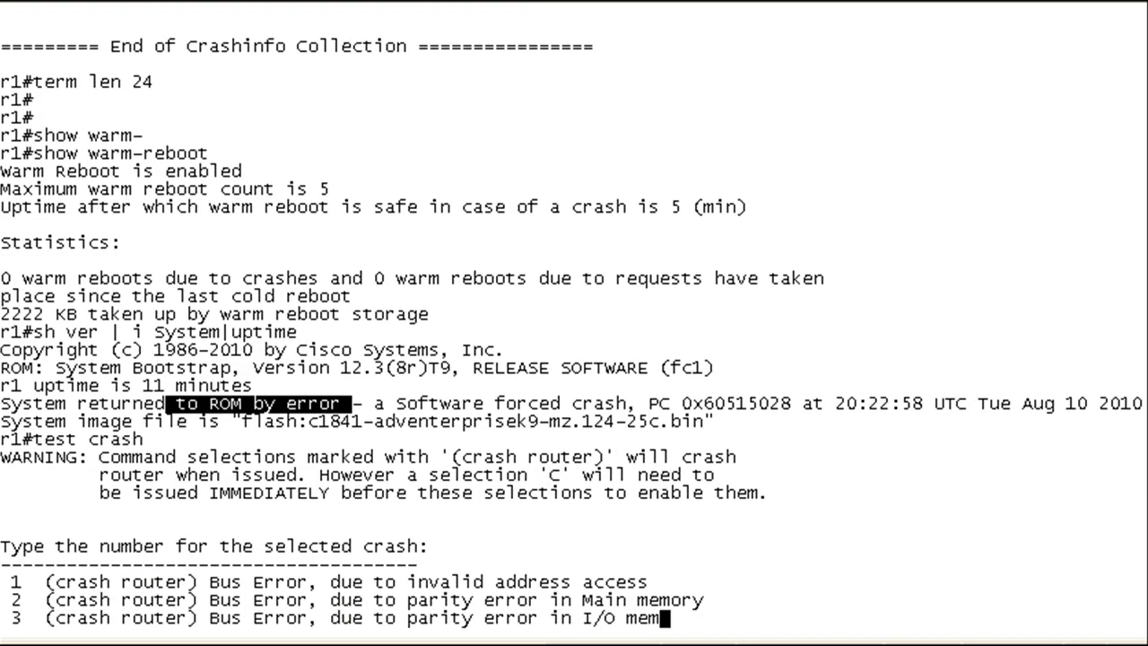
scroll(down, 3)
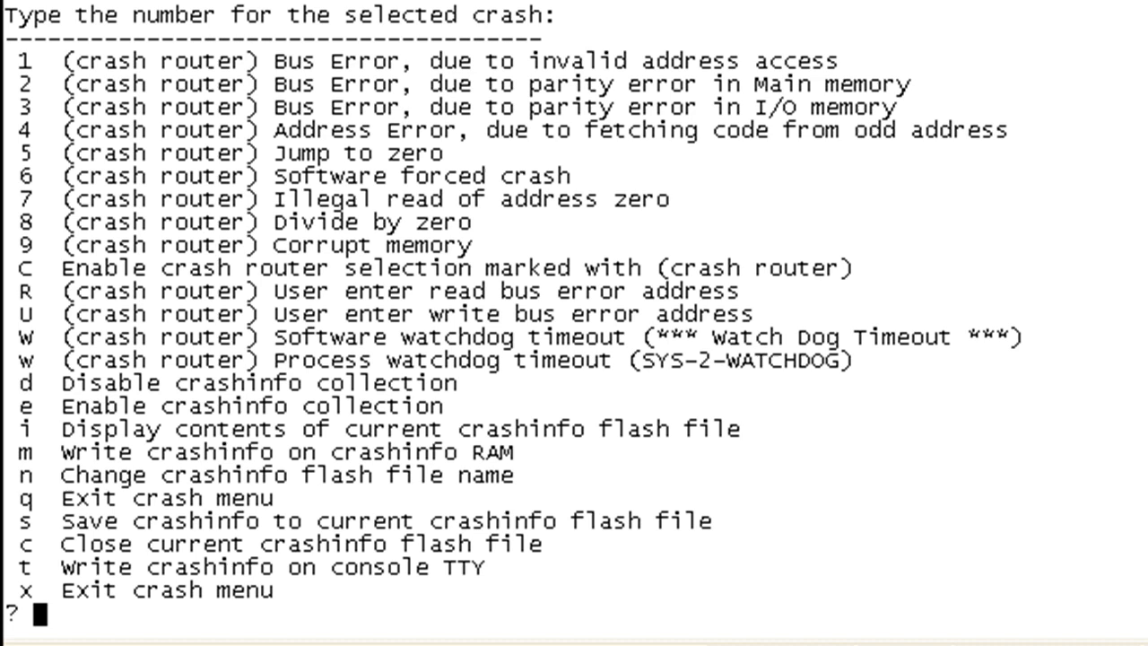
text(n)
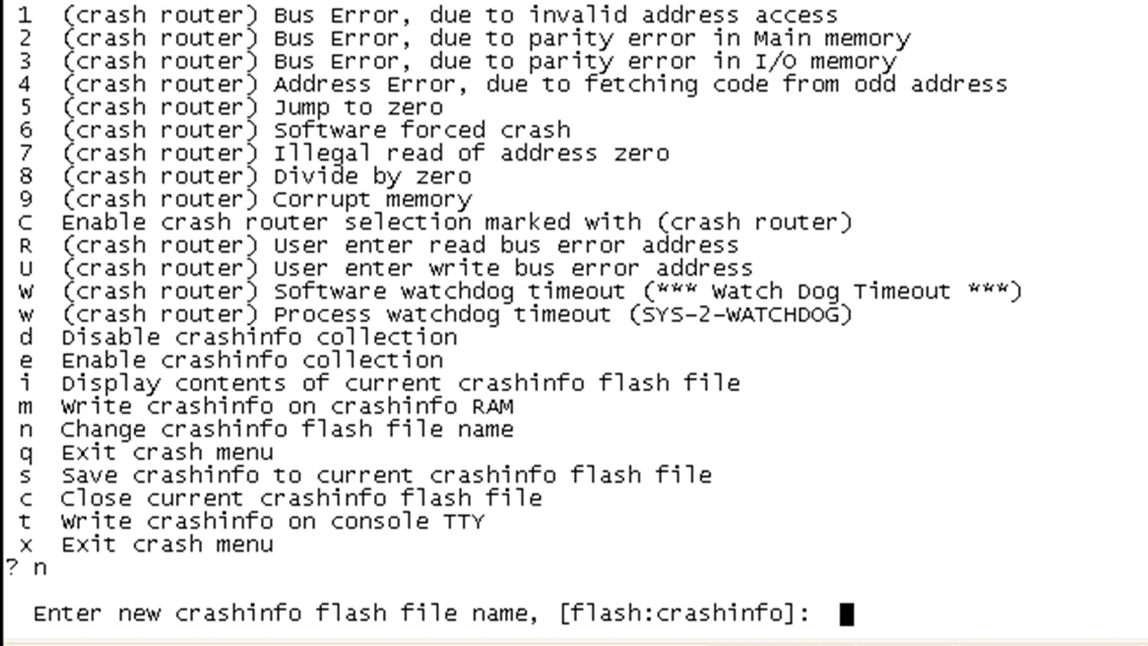
text(TEST)
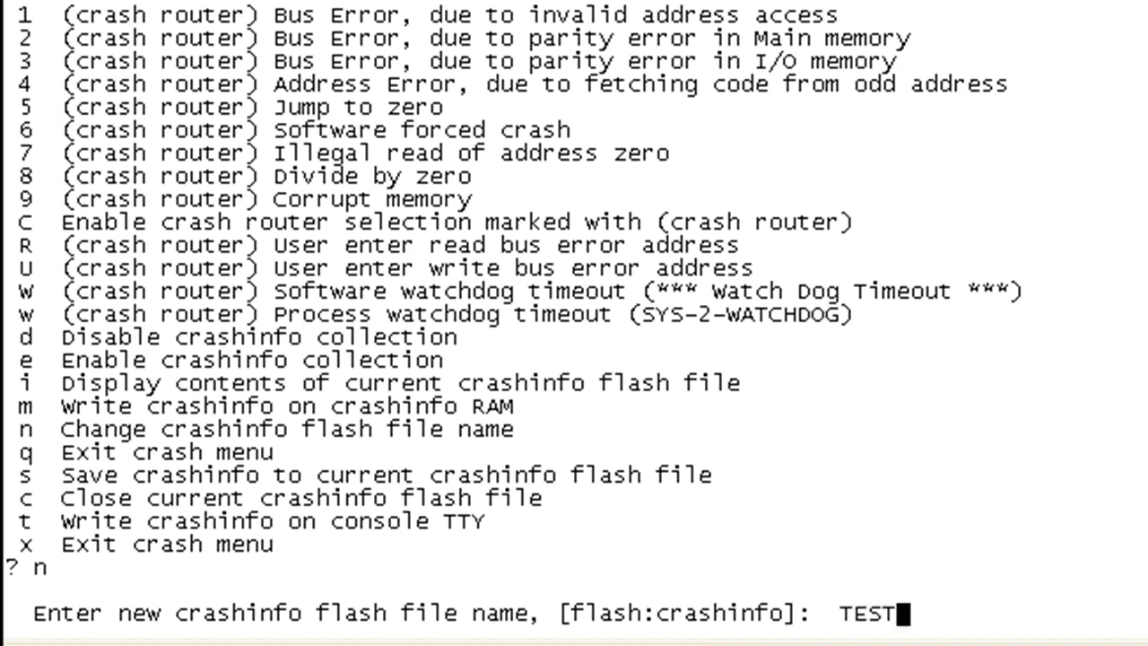
text(CRASHINFOR)
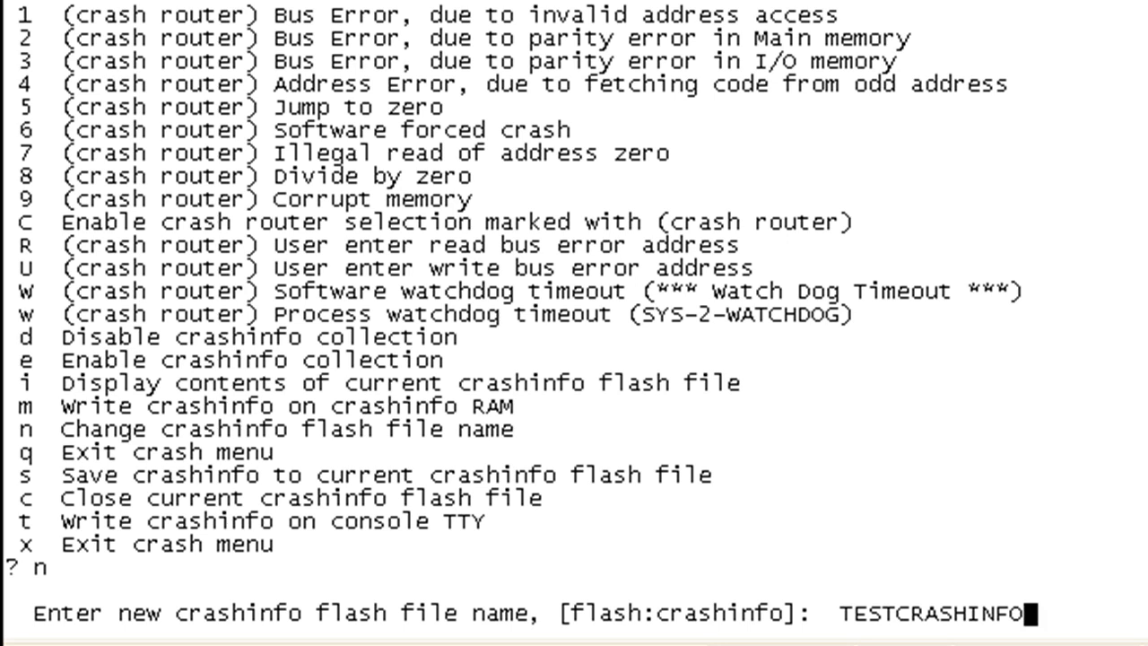
key(Enter)
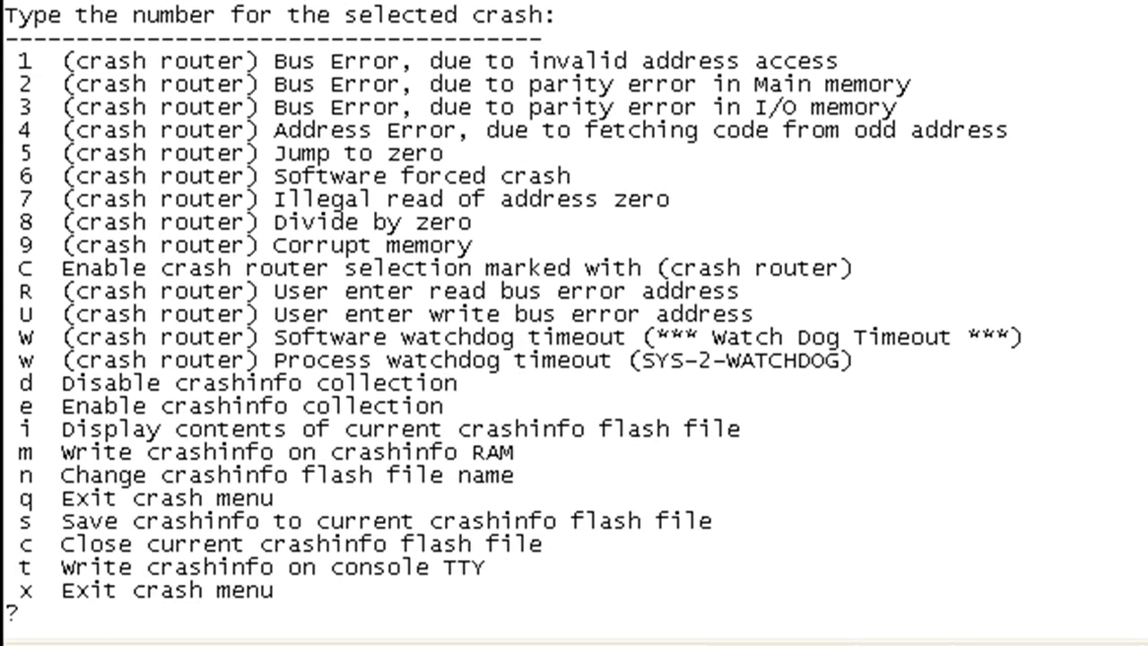
Crash router r1 with option C, then check 'sh ver' for return to ROM by FPU exception
text(C)
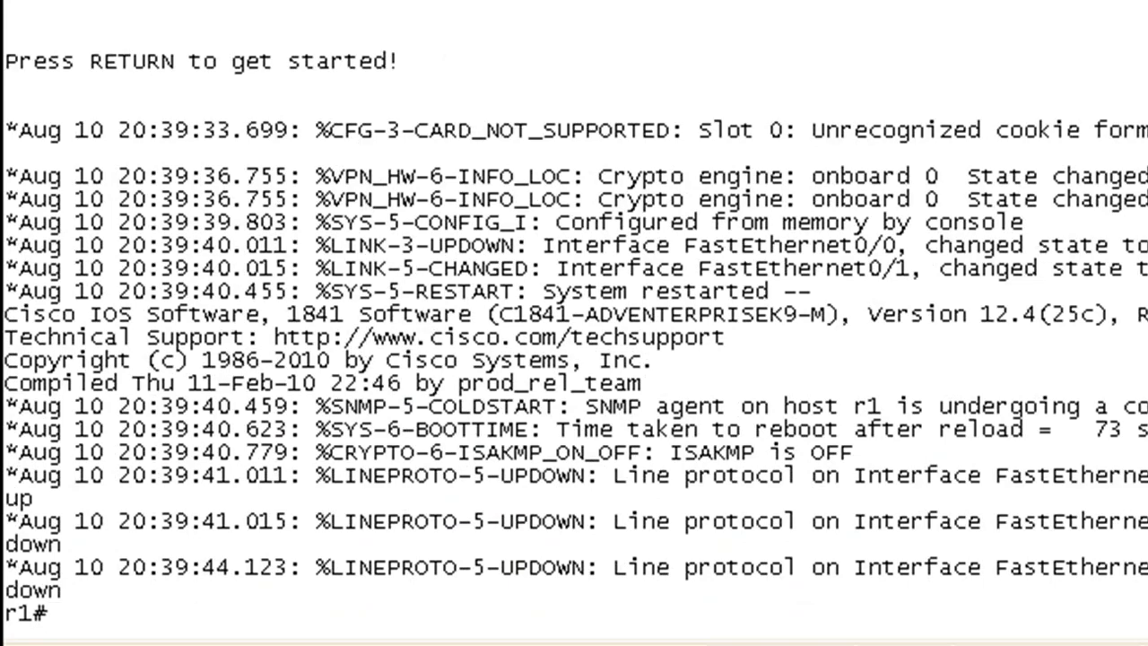
text(sh ver | i Sys|uptime)
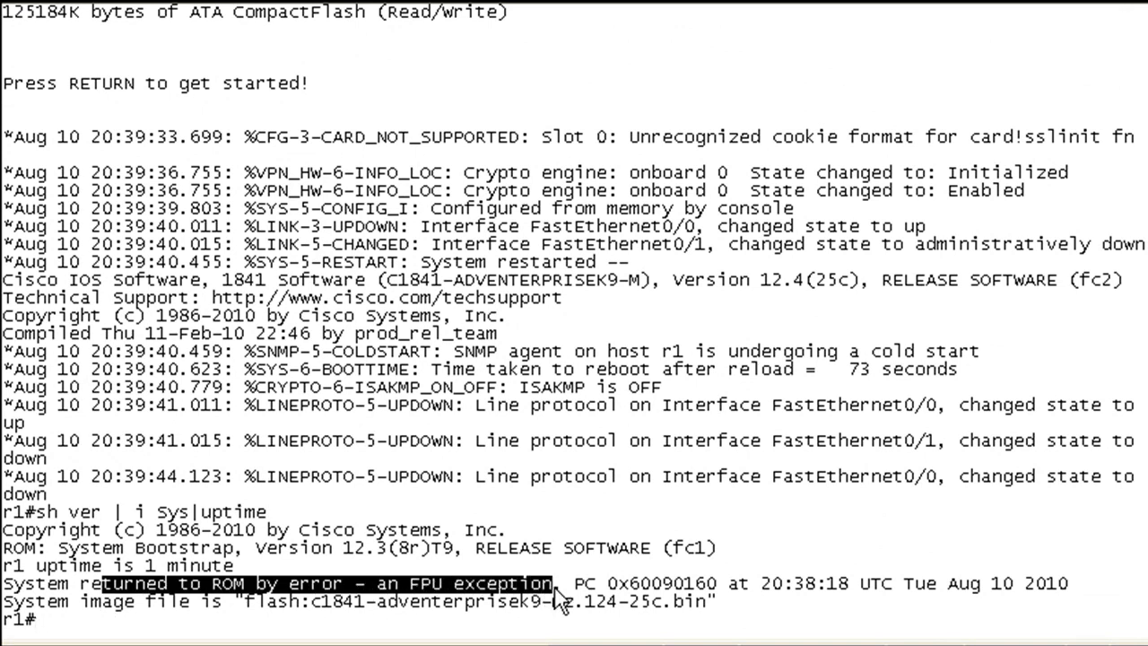
mouse_move(484, 626)
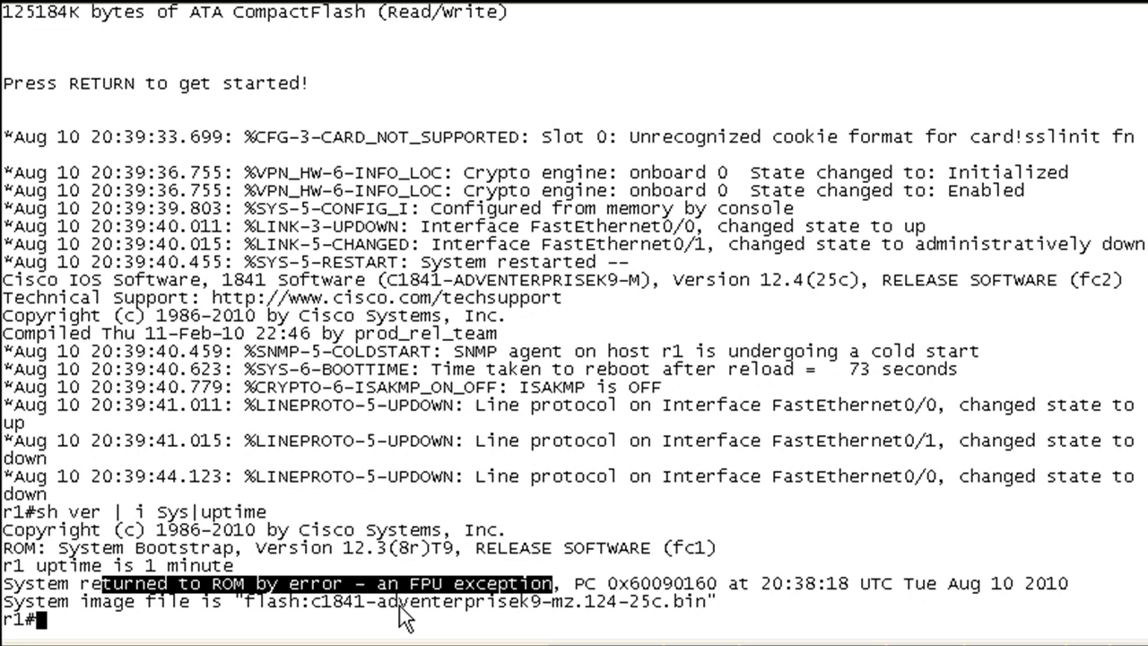
text(sh)
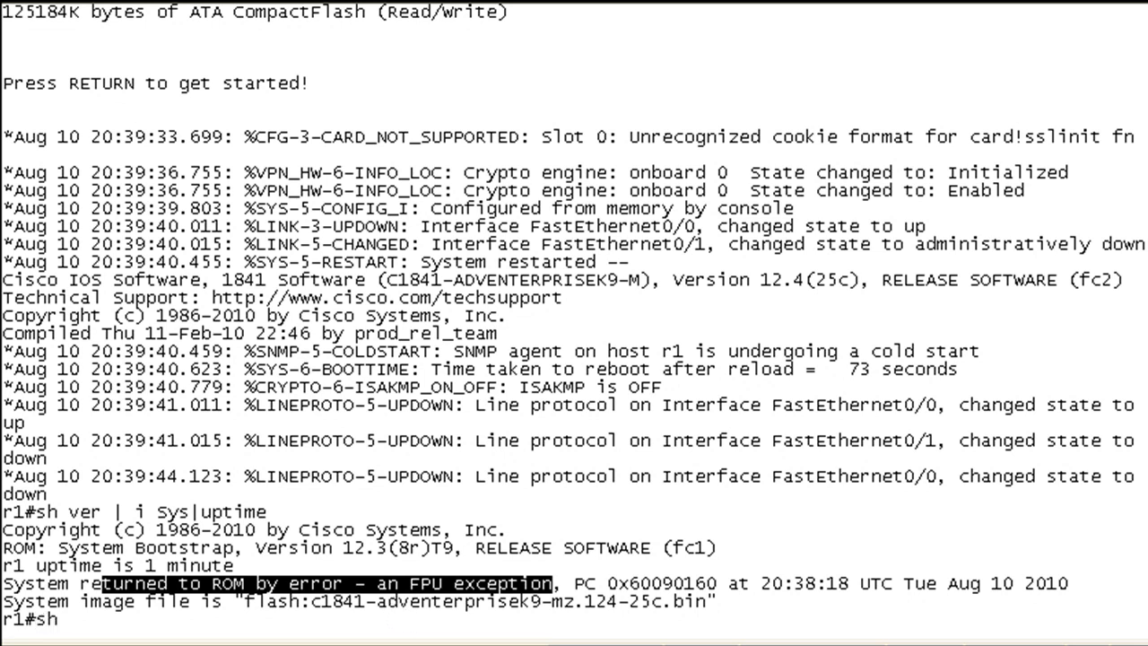
text(sh flash:)
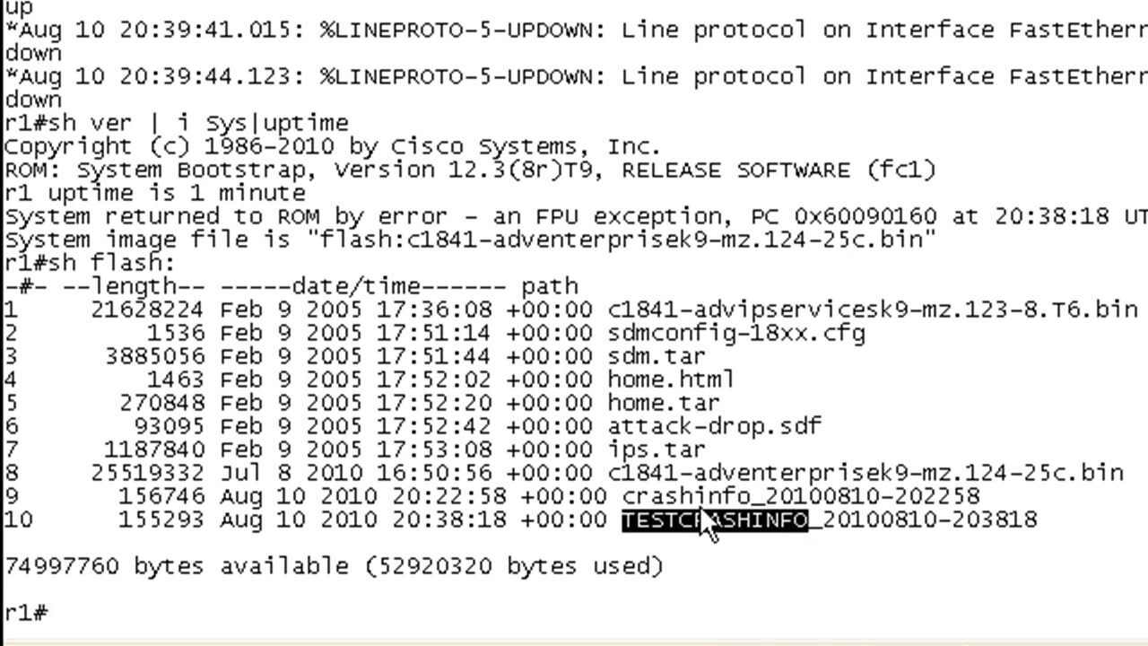
mouse_move(821, 556)
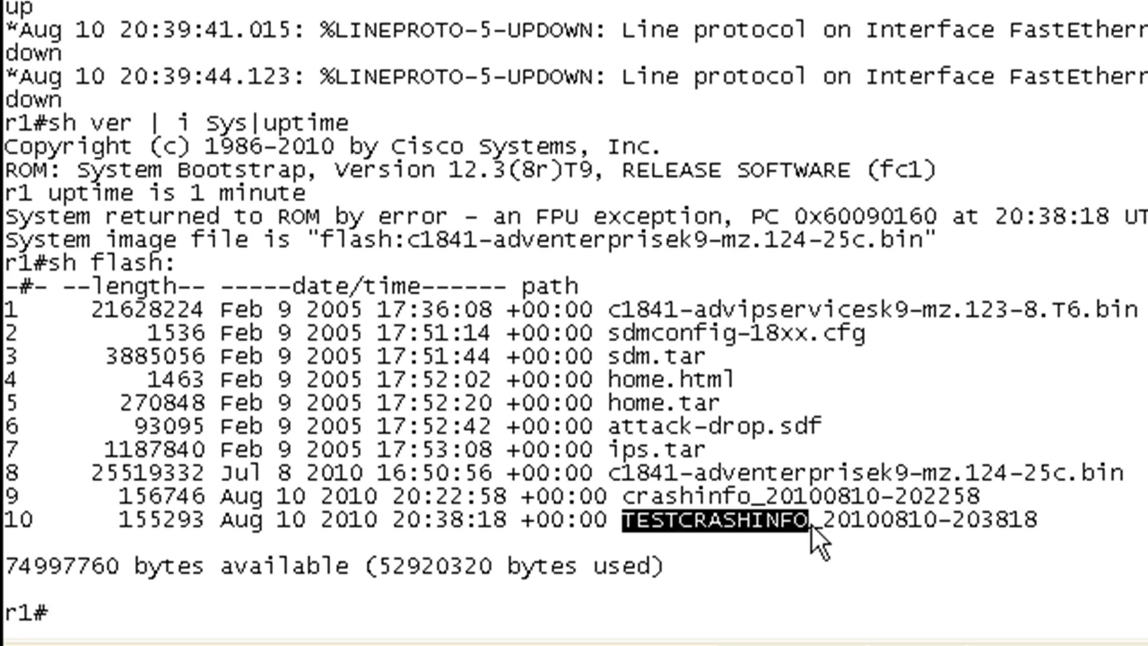
mouse_move(794, 561)
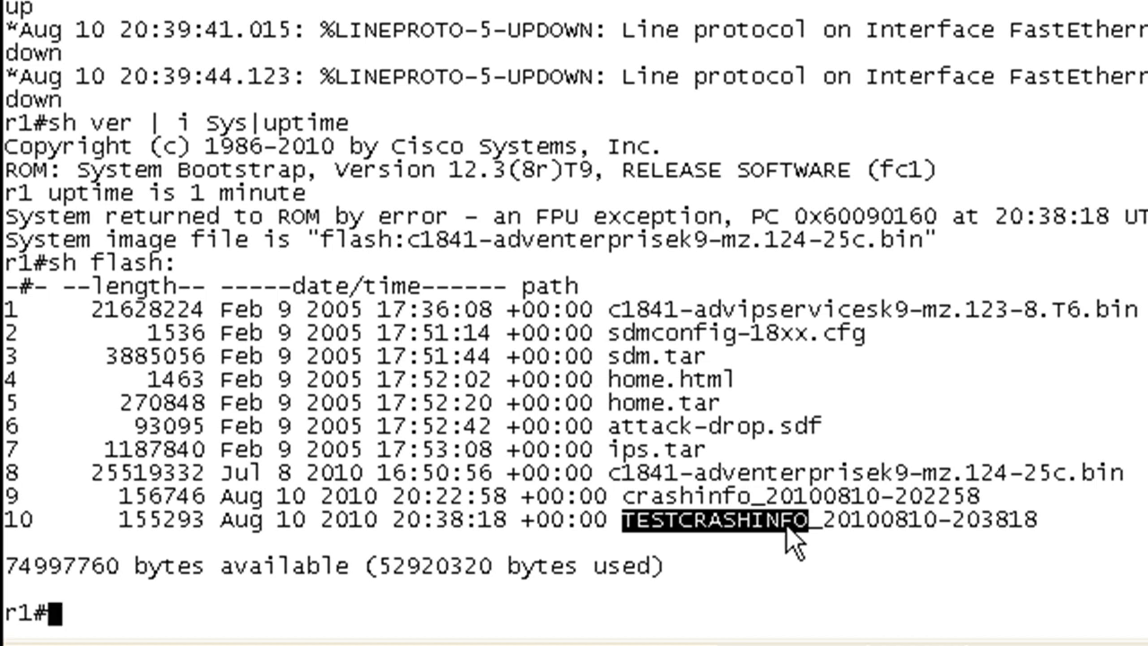
text(deleete flash:crashinfo_20100810-202258)
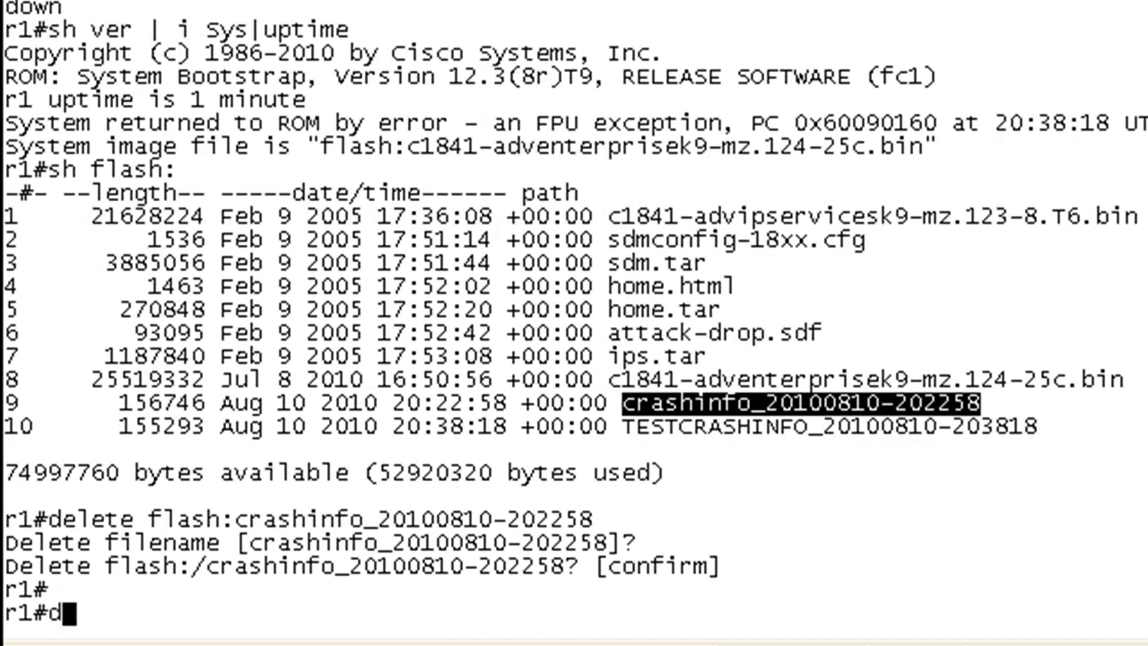
text(elete TESTCRASHINFO_20100810-203818)
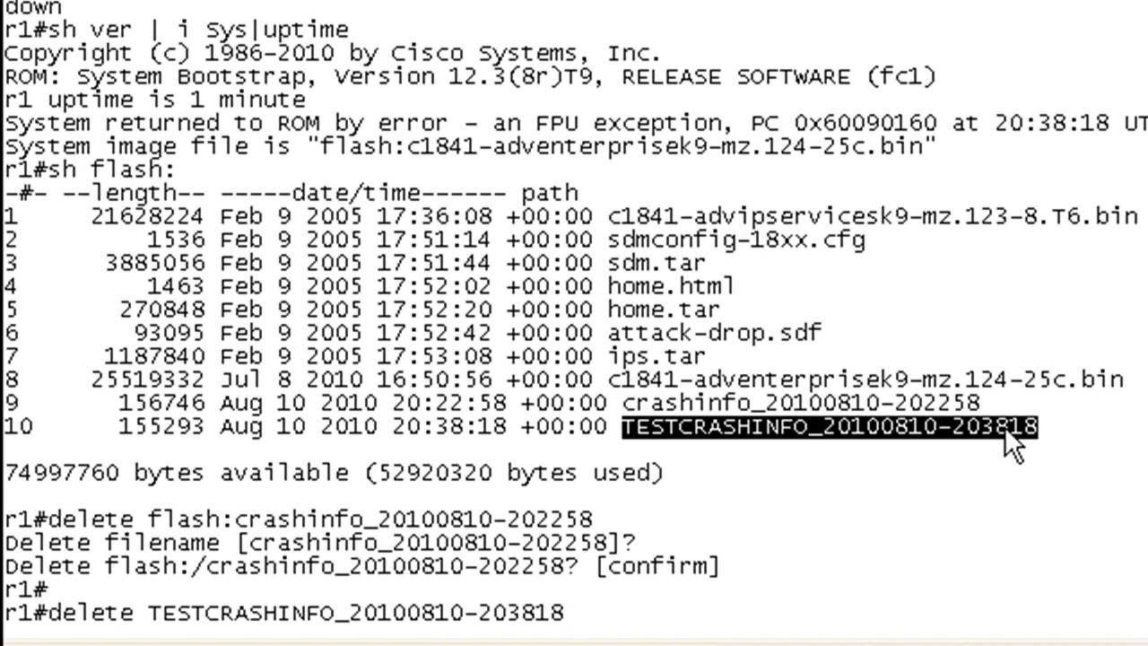
key(Enter)
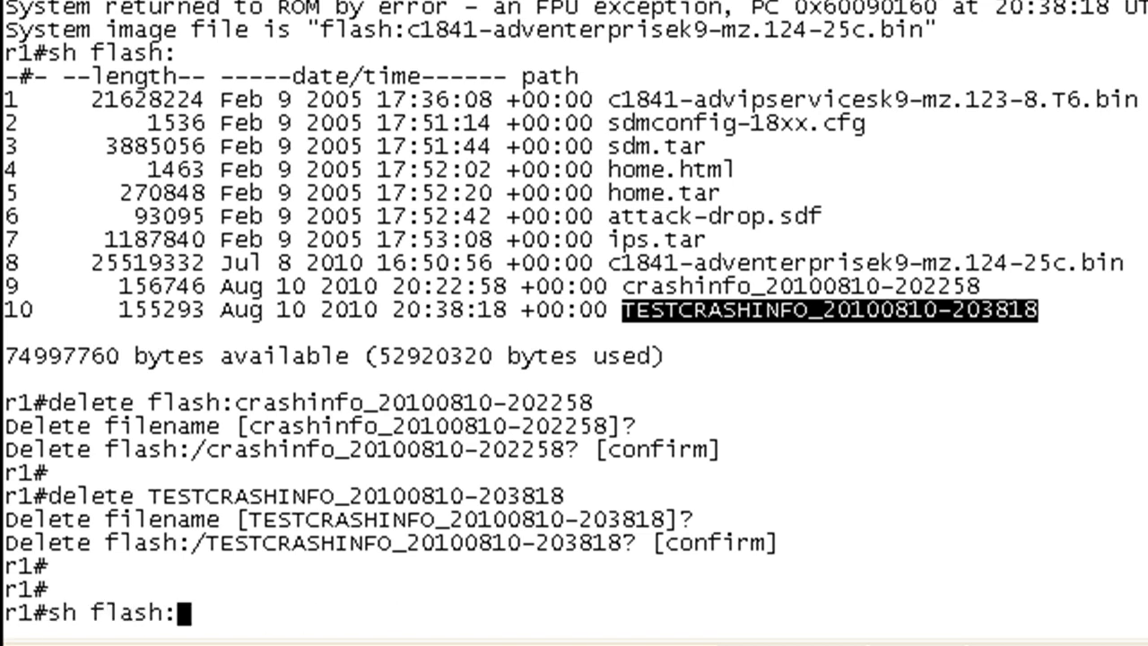
key(Enter)
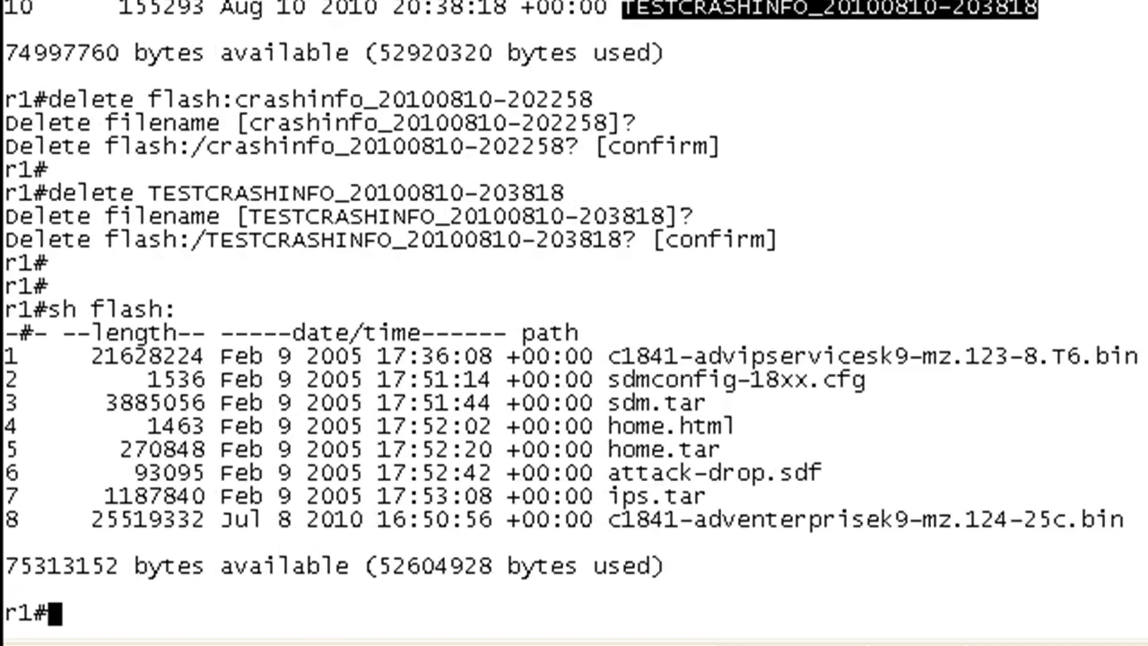